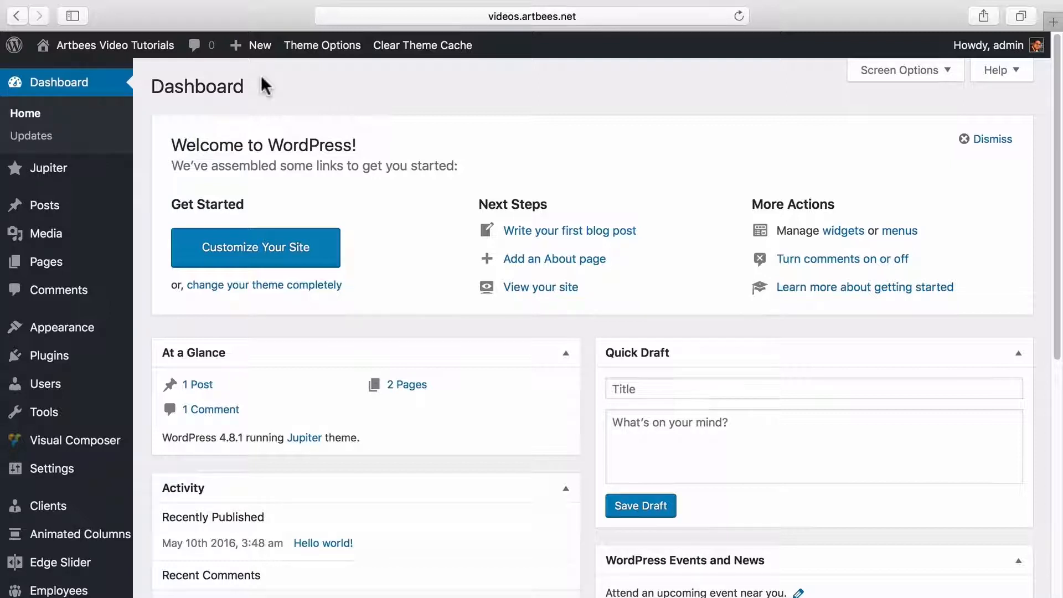
mouse_move(49, 168)
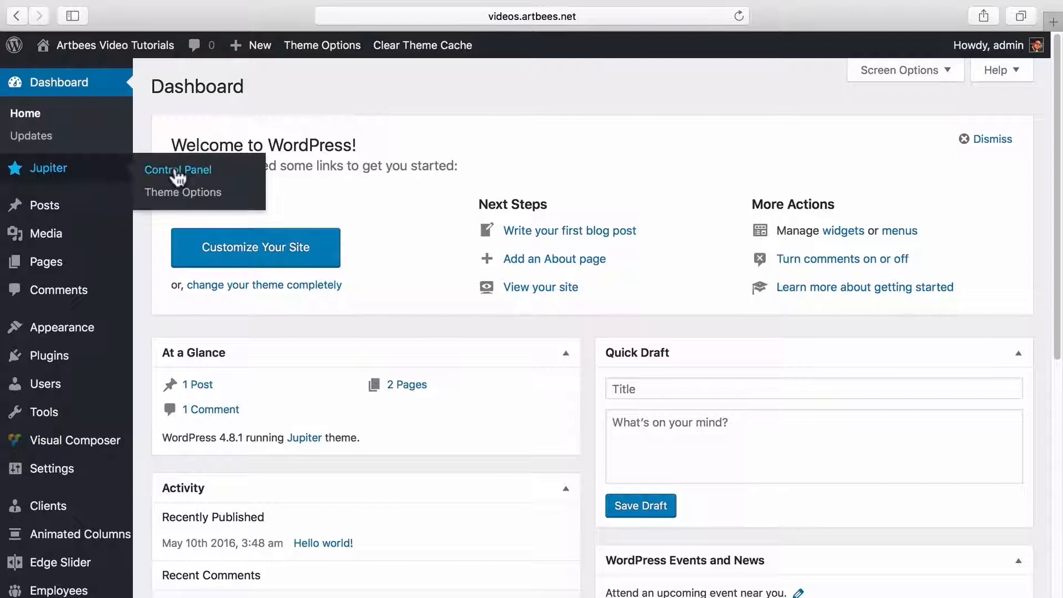
Step: Go to Jupiter's Control Panel and show the Register Jupiter section with its API key
click(177, 170)
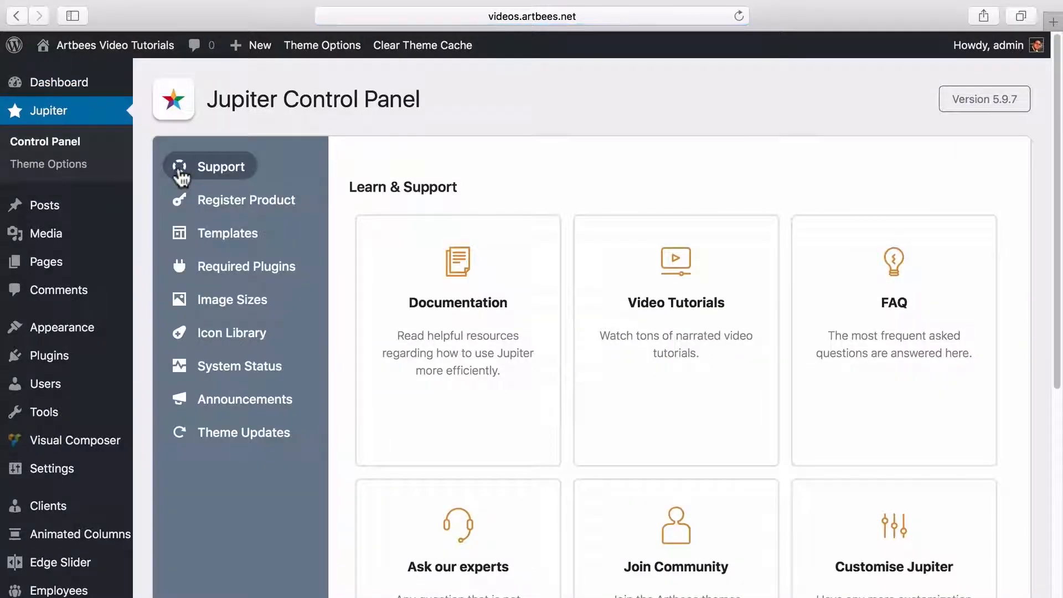
mouse_move(262, 172)
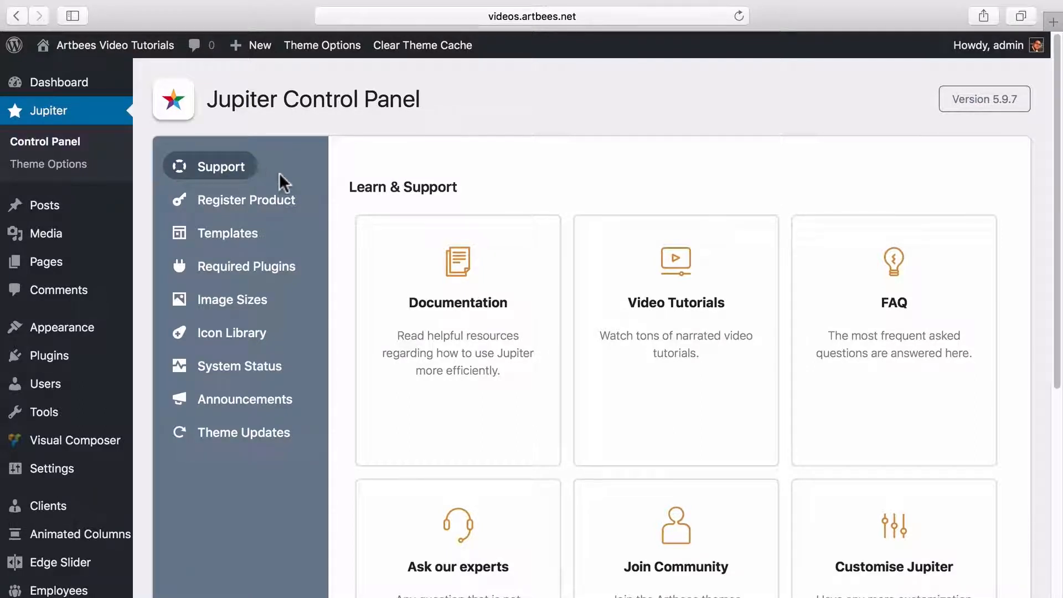
mouse_move(500, 527)
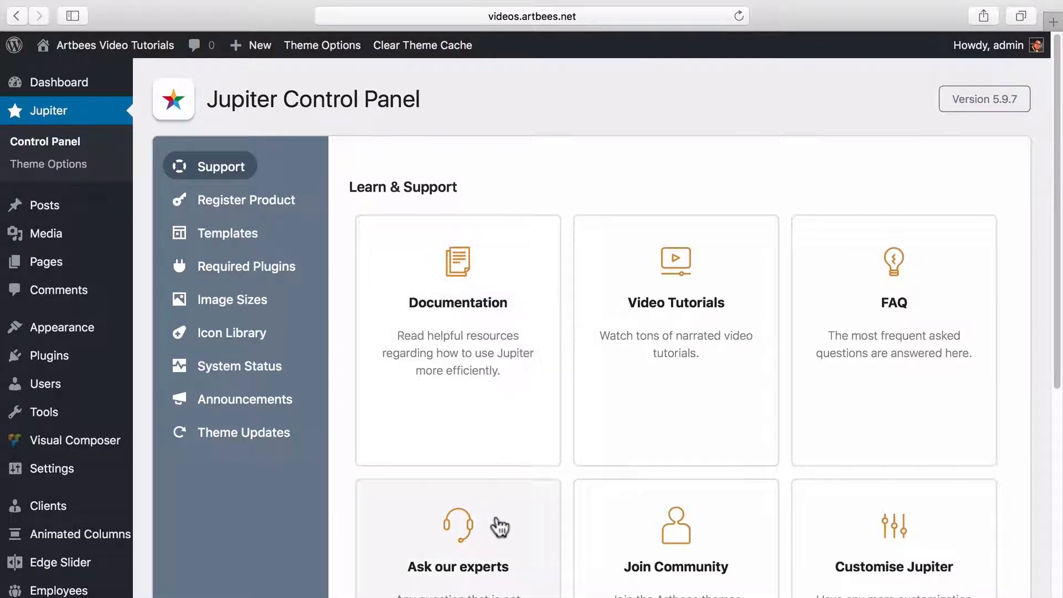
mouse_move(473, 402)
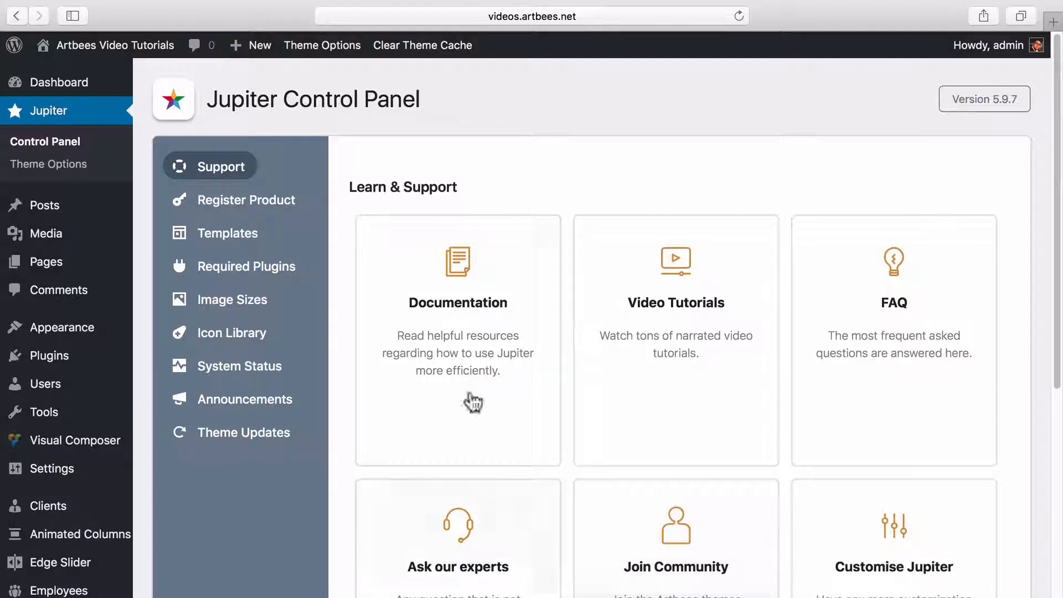
click(247, 199)
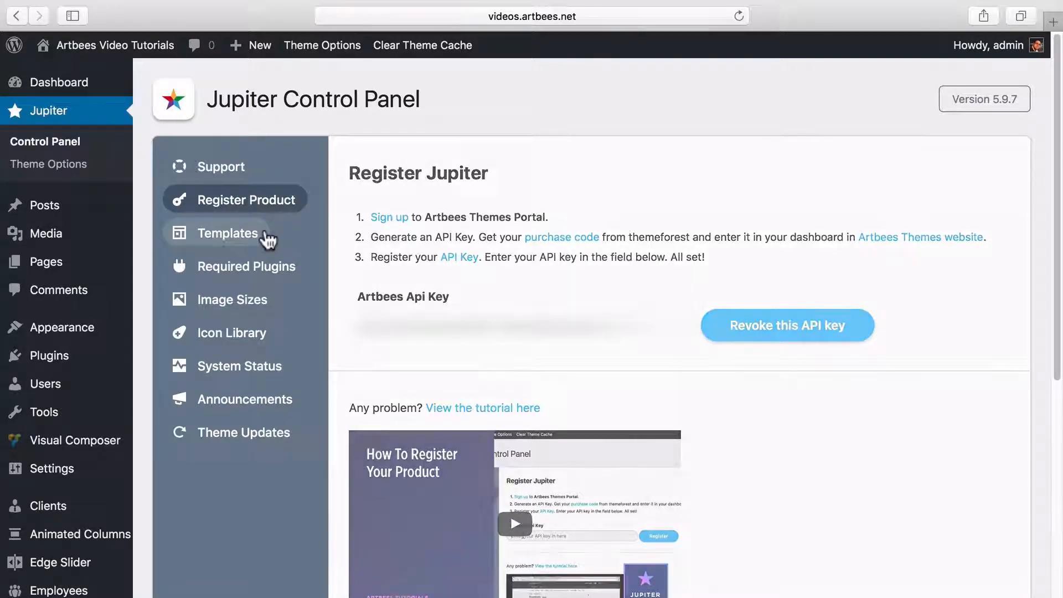
Step: Browse the Templates, Required Plugins and Image Sizes sections, then the Icon Library
click(228, 234)
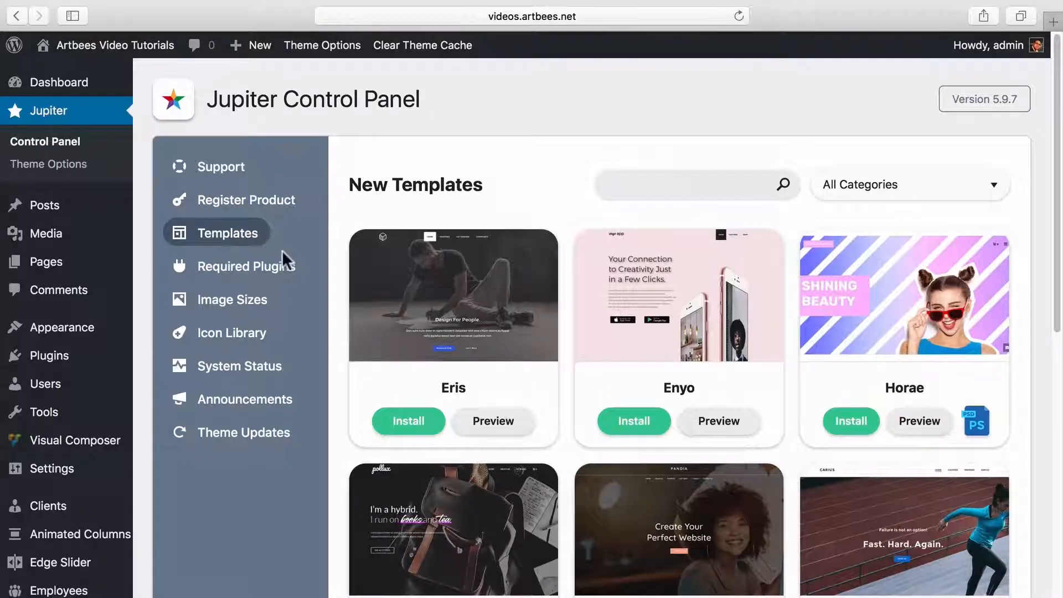
click(247, 265)
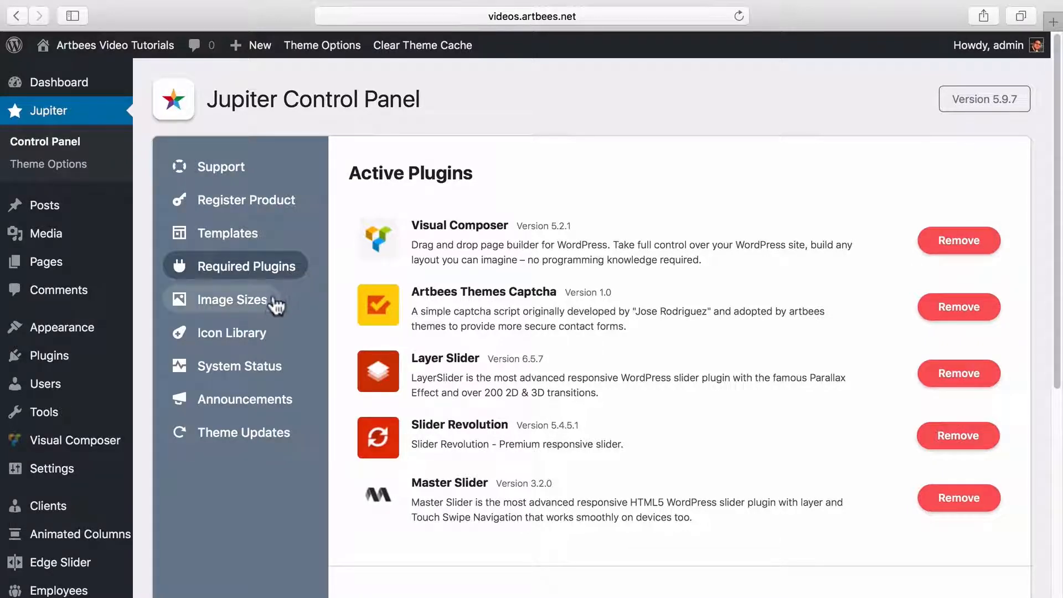
click(237, 299)
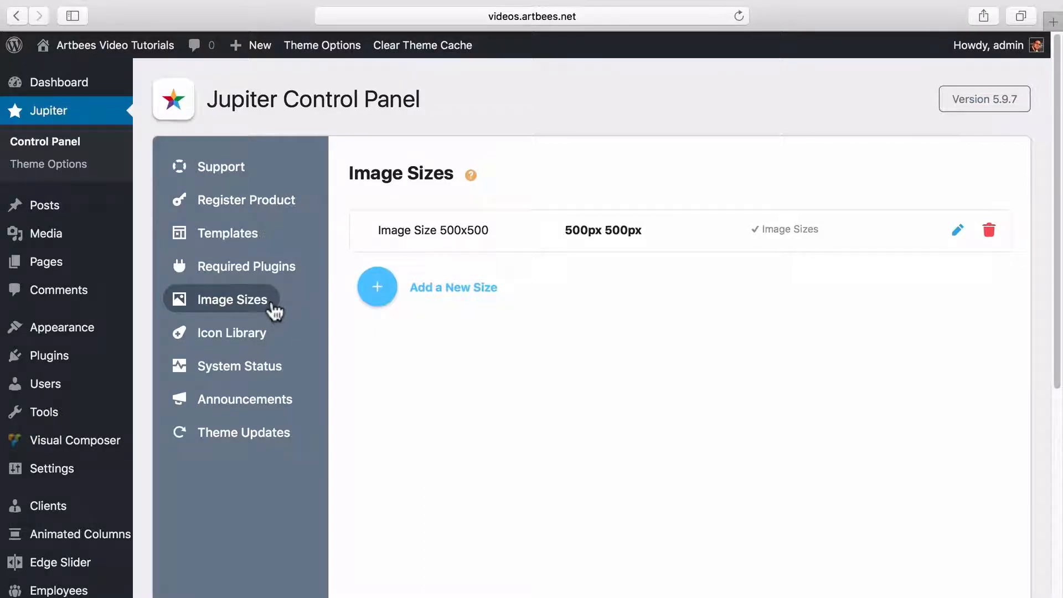
click(234, 332)
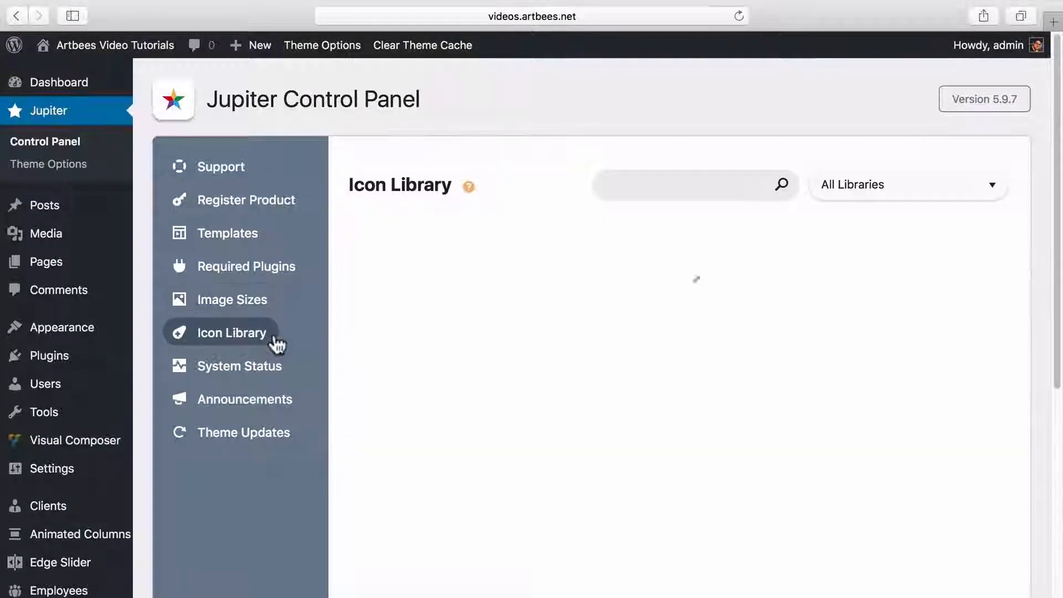
click(231, 332)
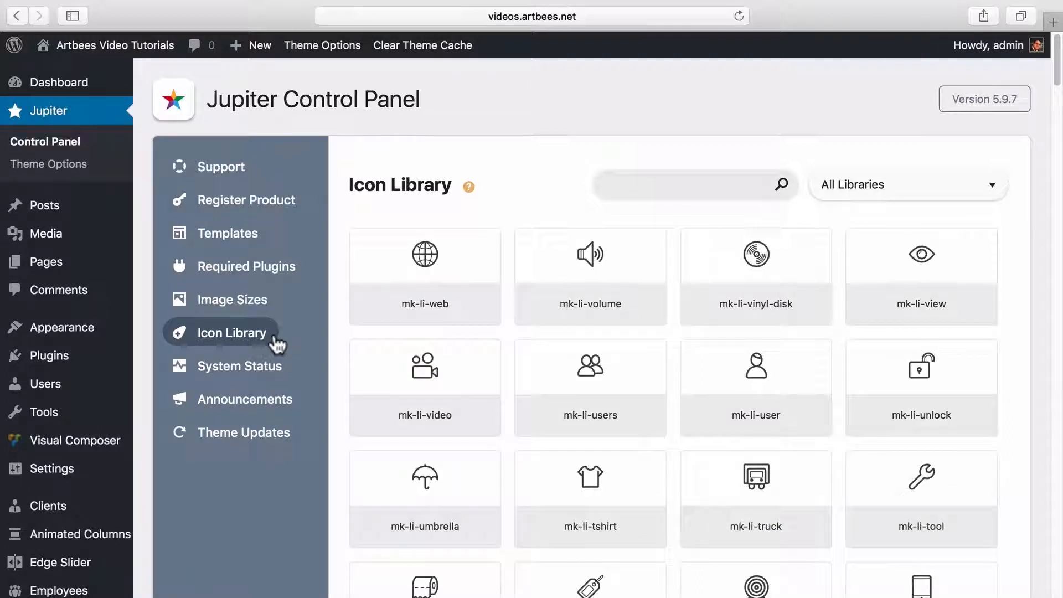
mouse_move(366, 324)
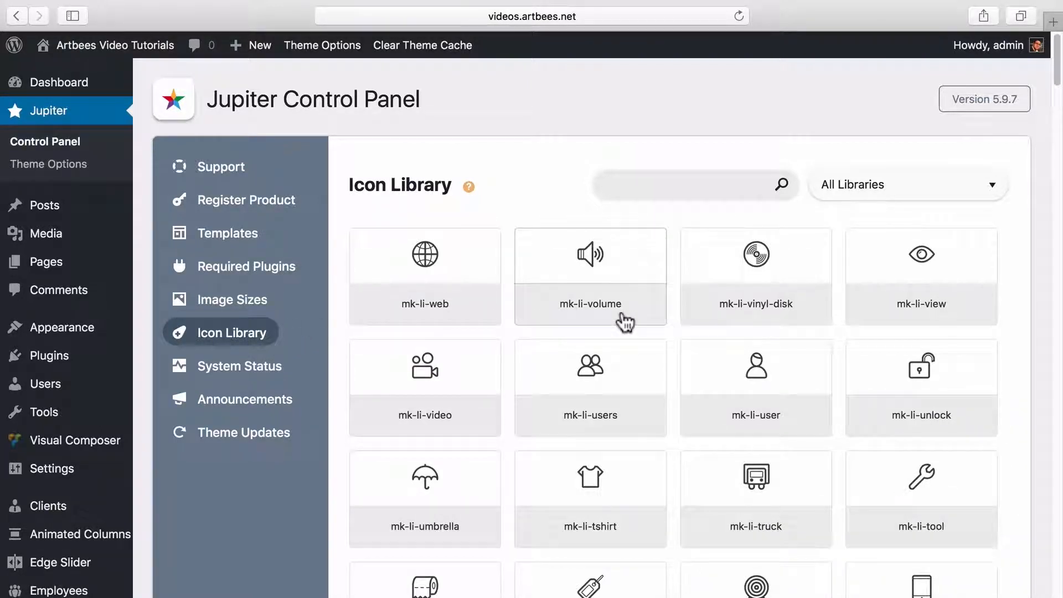
Step: Generate the System Status report, read Announcements, and view the 5.9.7 Theme Updates notes
click(238, 367)
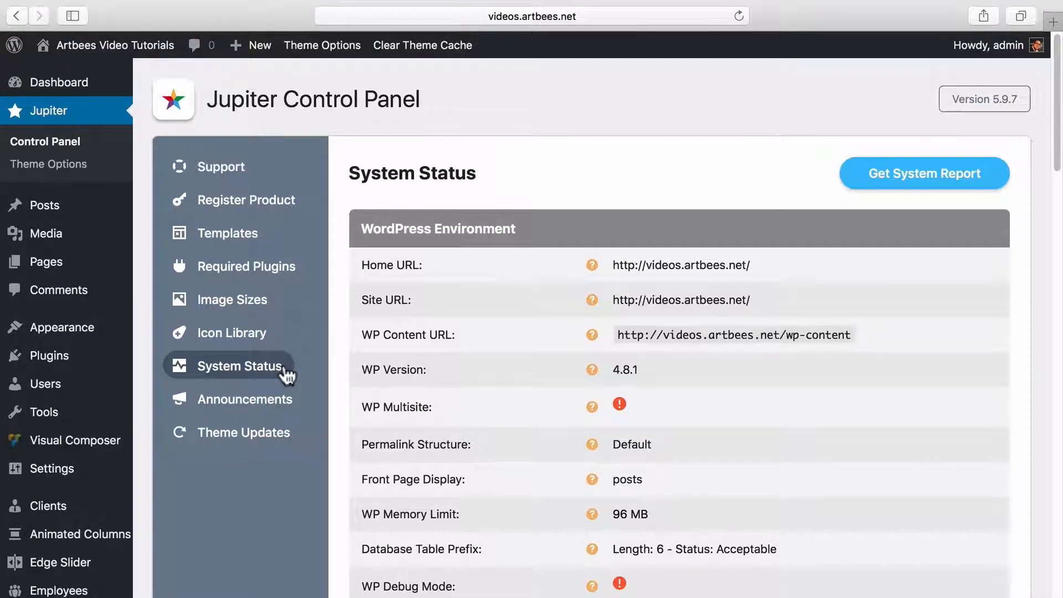
mouse_move(813, 192)
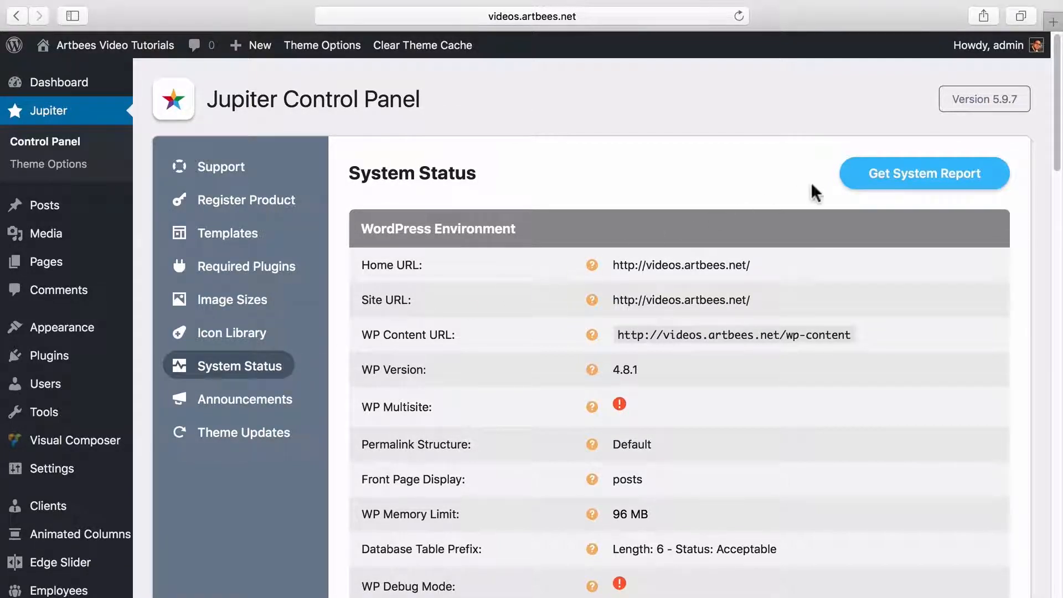
click(923, 173)
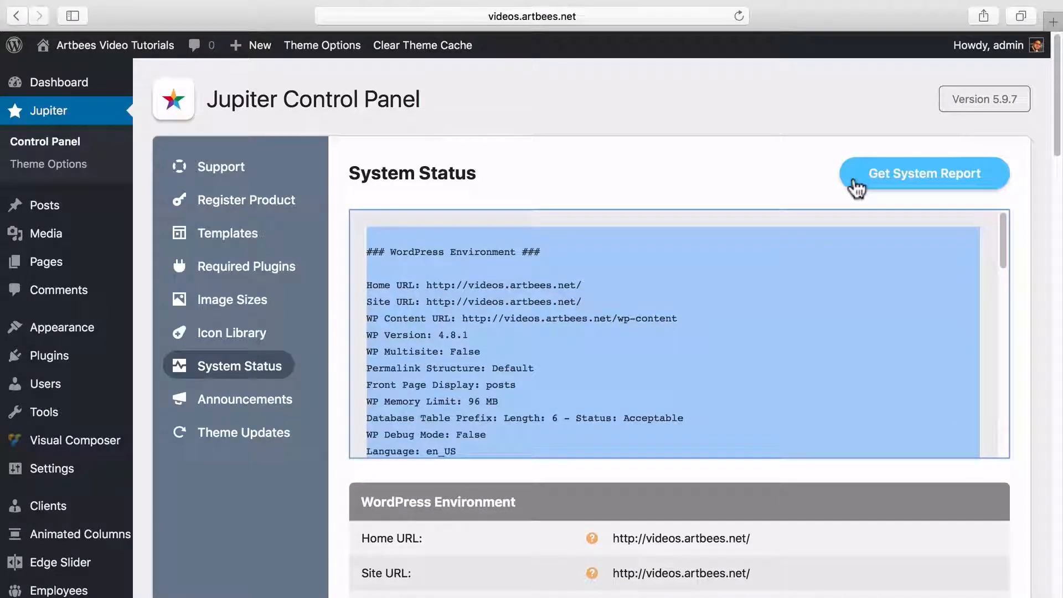
click(246, 399)
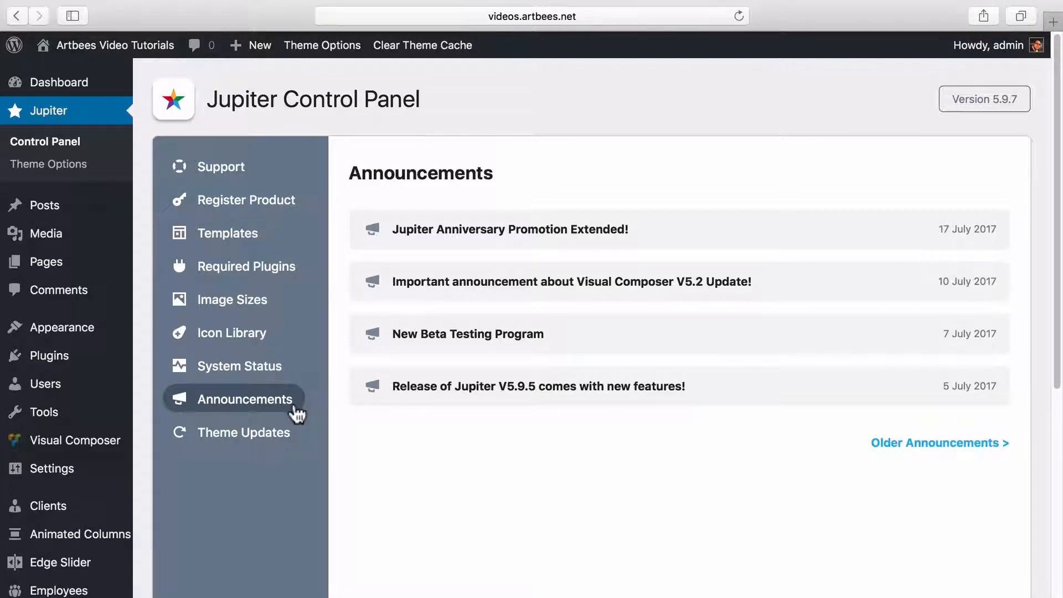
click(243, 432)
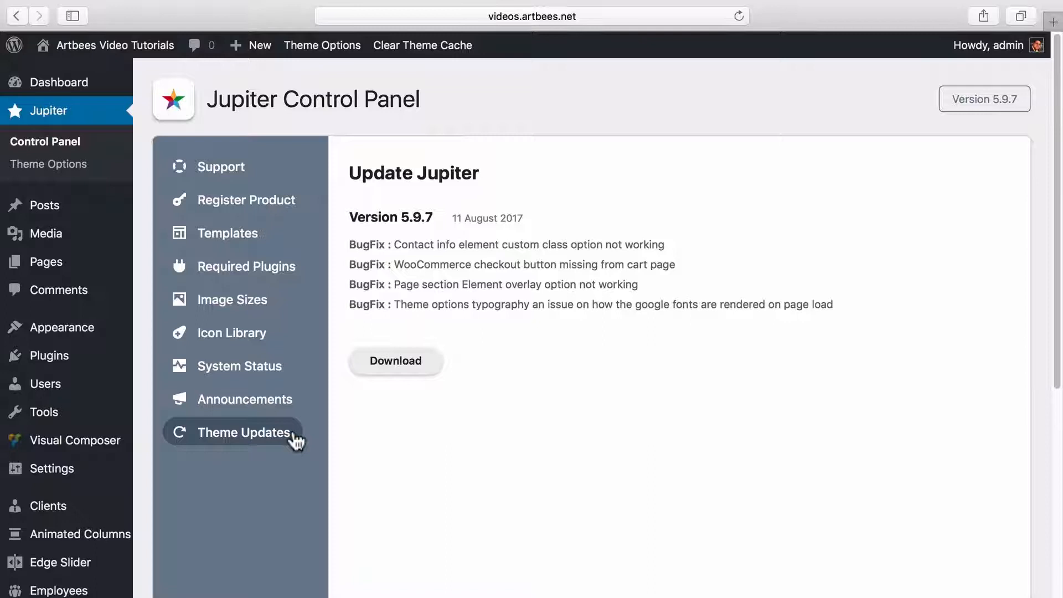
mouse_move(334, 138)
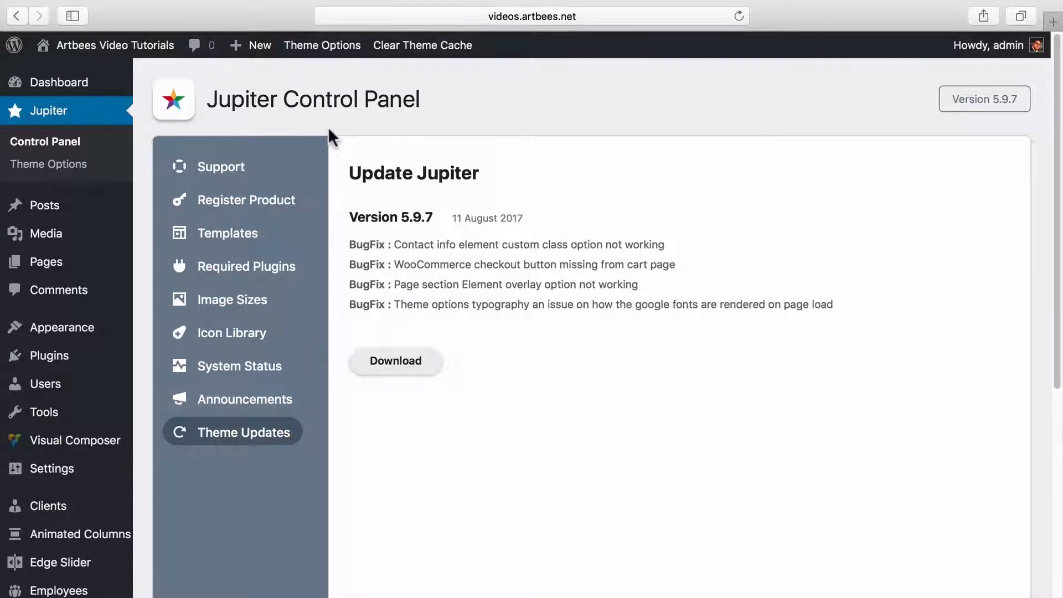
mouse_move(47, 164)
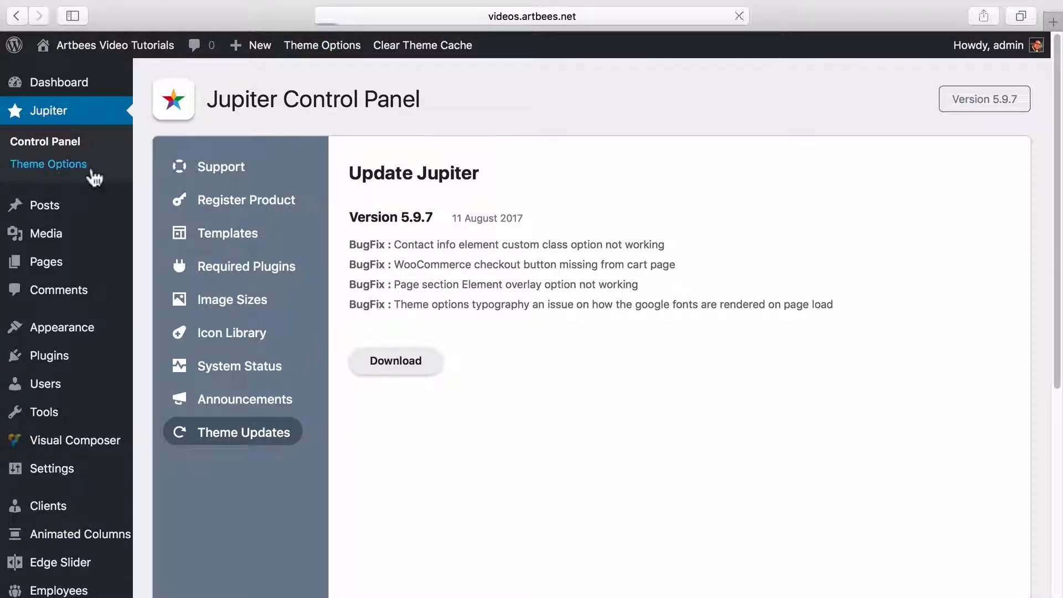
Step: Go to Theme Options and show Global Settings' Logo & Title settings
click(48, 164)
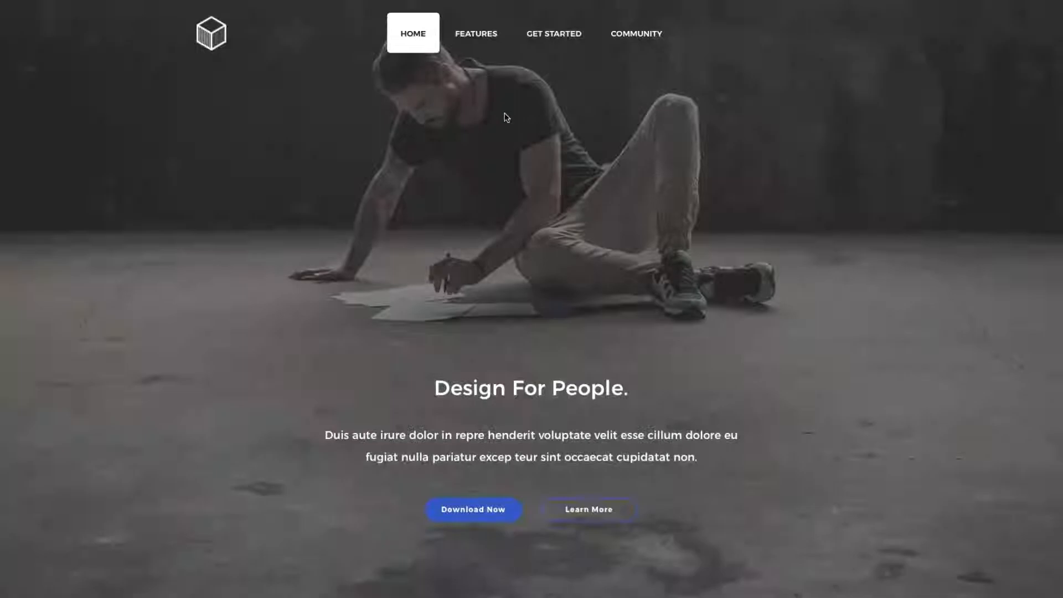
click(554, 33)
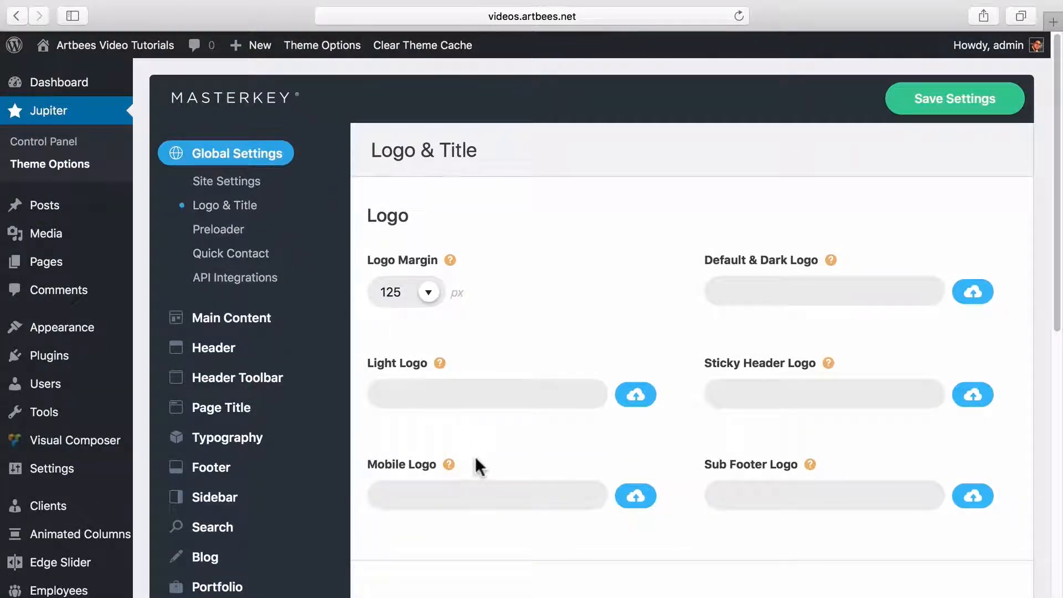
Step: Switch on the Preloader, view API Integrations, then show Main Content's Layout & Backgrounds
click(219, 229)
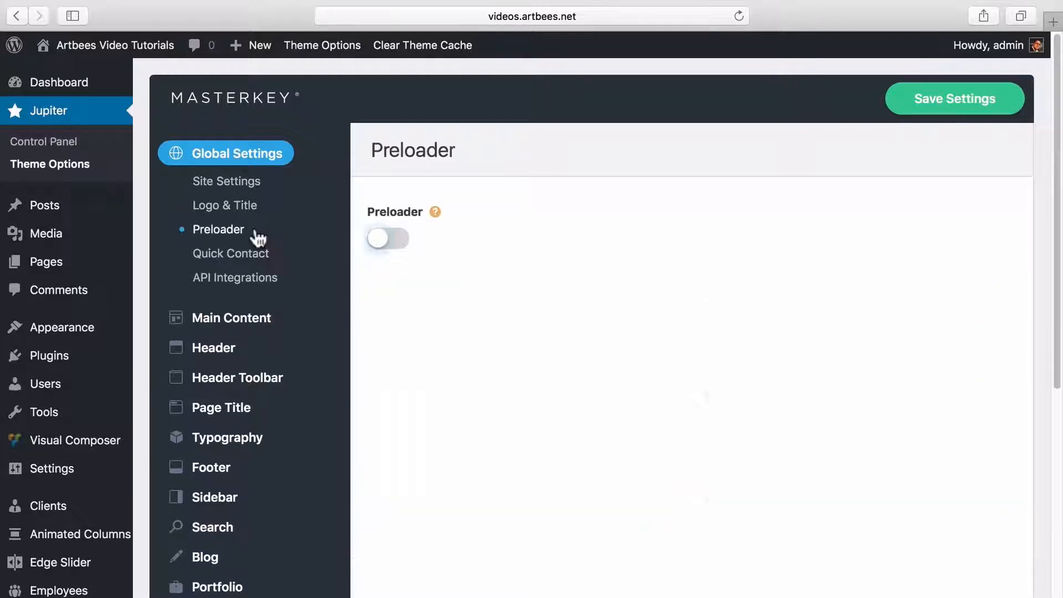
click(388, 238)
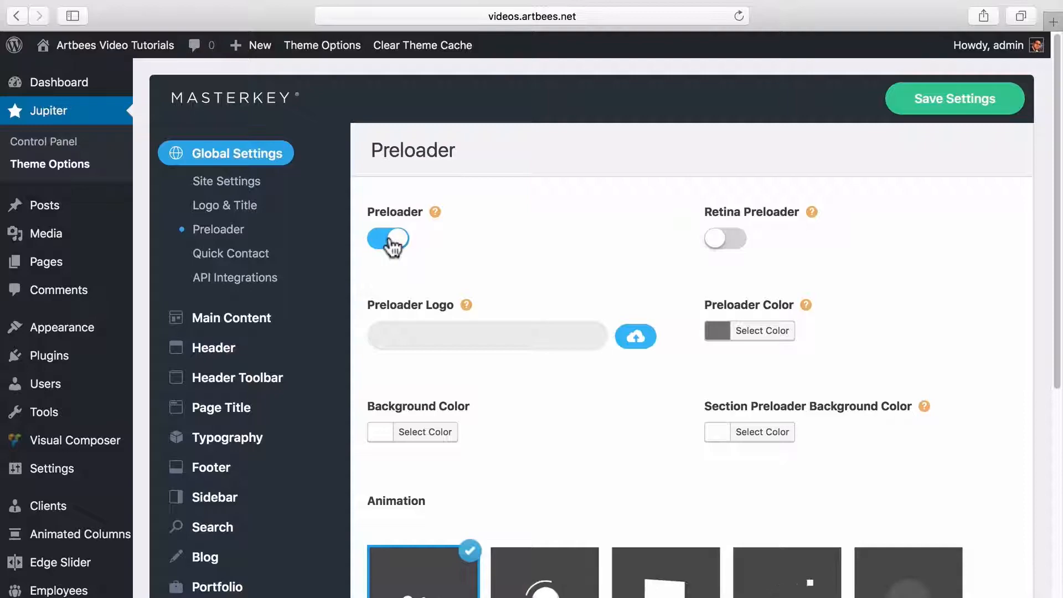
scroll(down, 3)
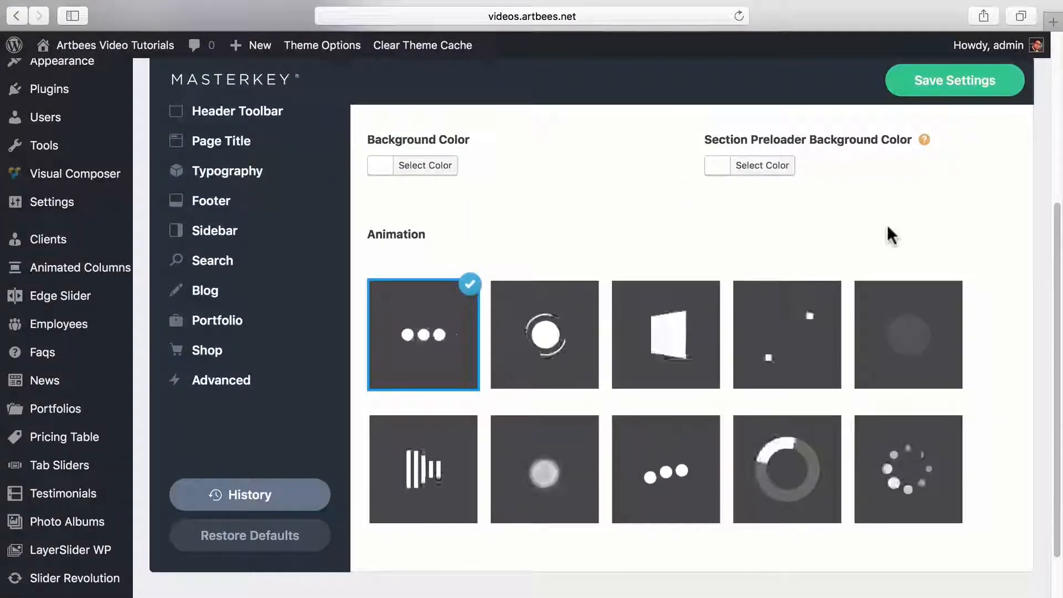
click(231, 252)
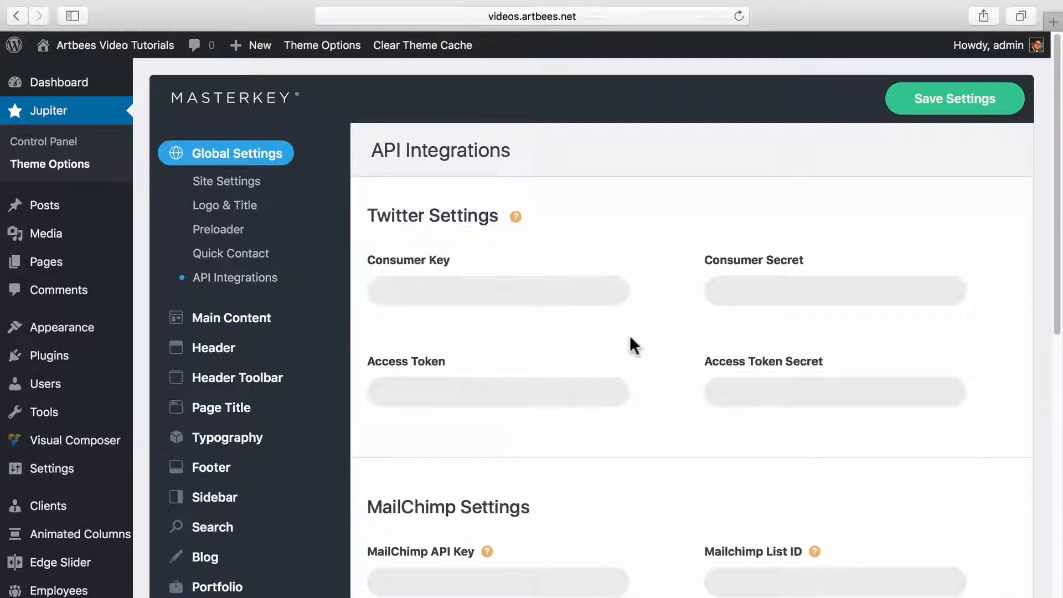
scroll(down, 3)
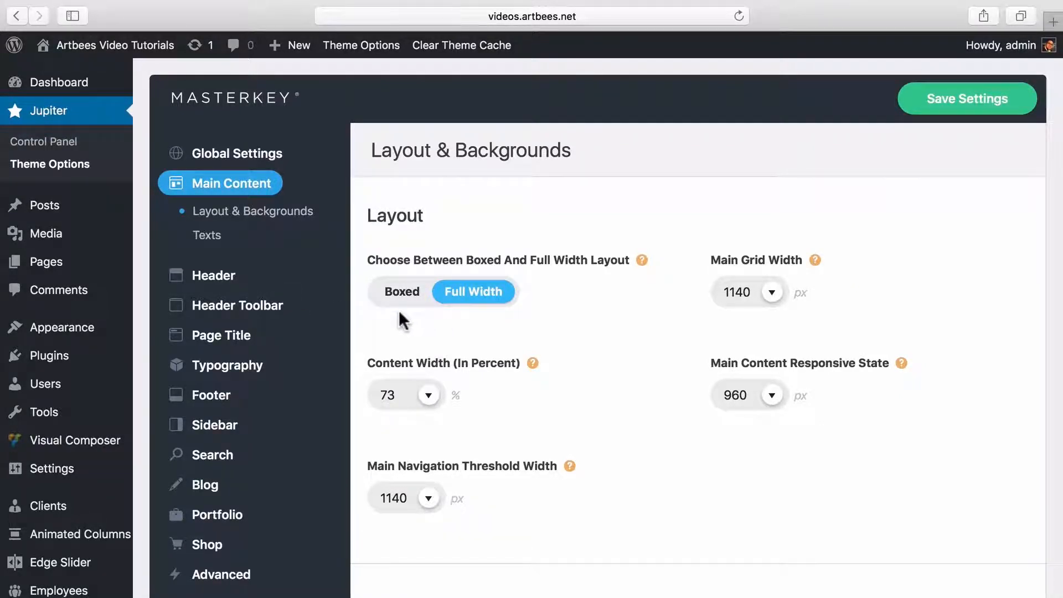
Step: View the Page and Footer background settings, then look over the Header styles
scroll(down, 3)
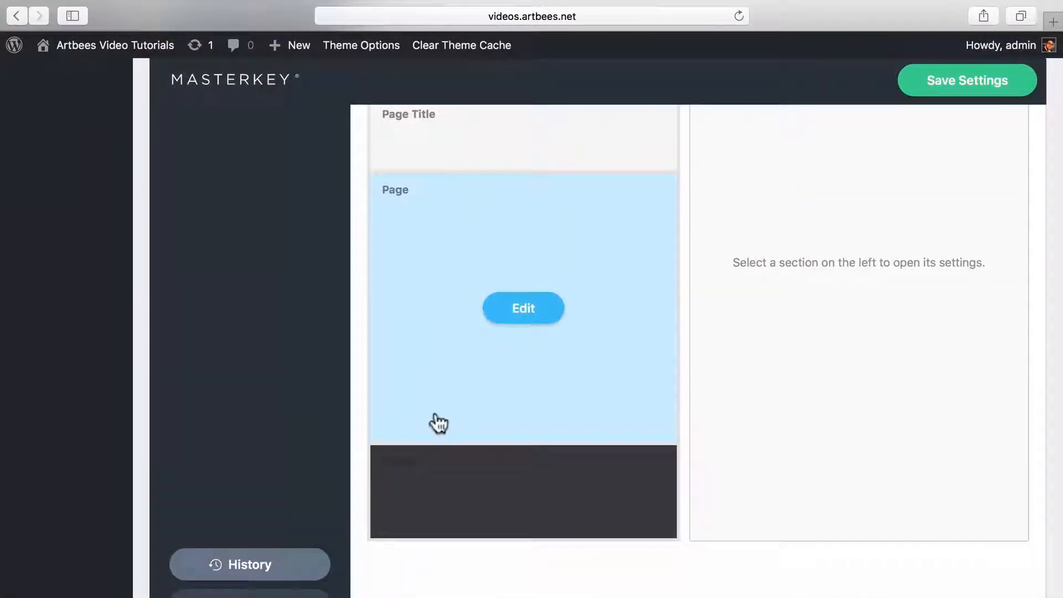
click(523, 490)
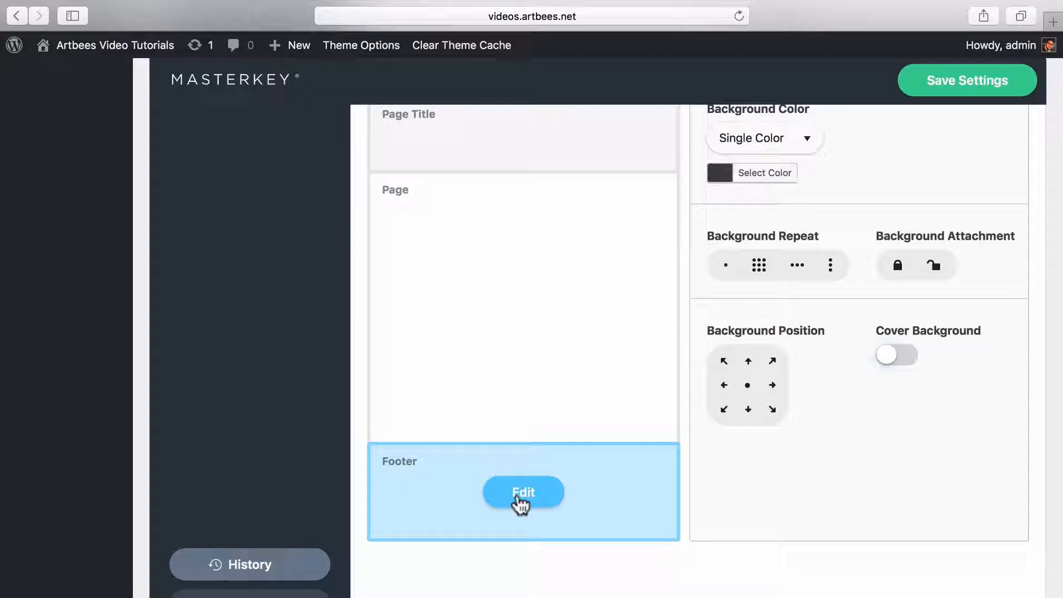
click(523, 492)
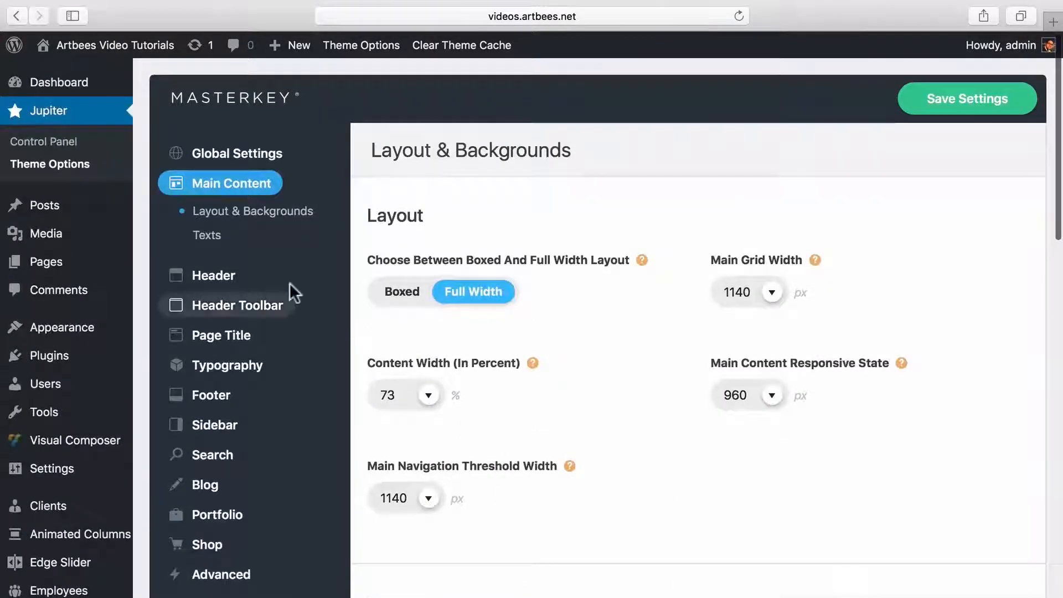
click(207, 235)
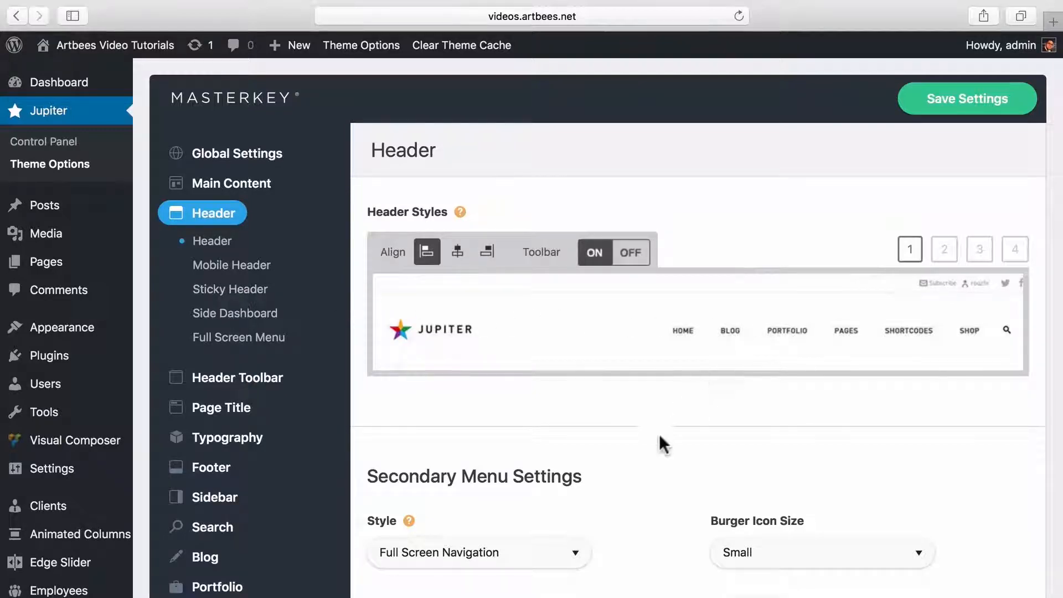
scroll(down, 3)
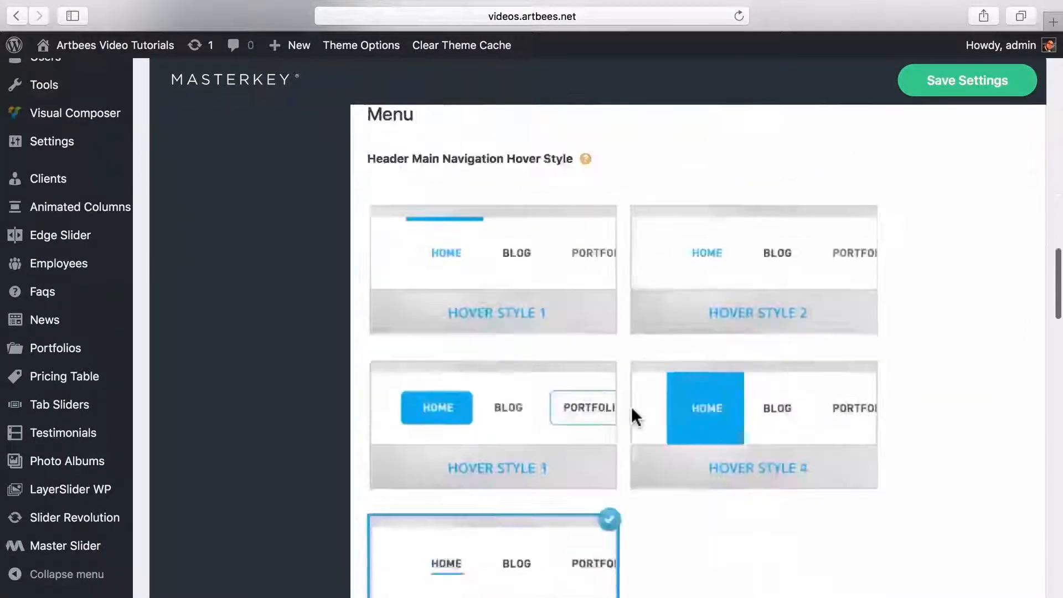
scroll(down, 3)
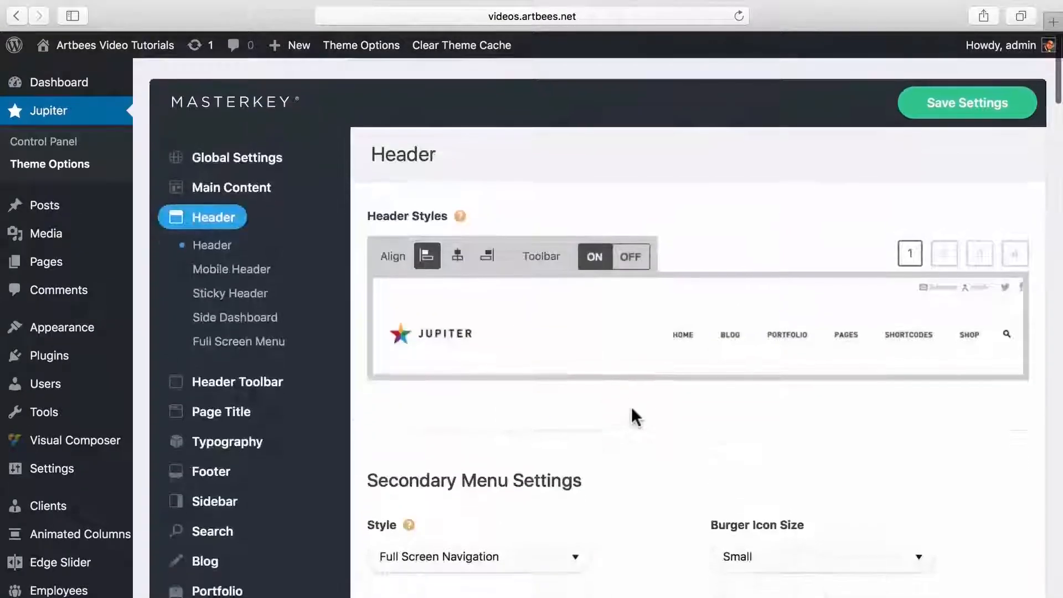
Step: Review the Mobile Header and Sticky Header settings
click(232, 265)
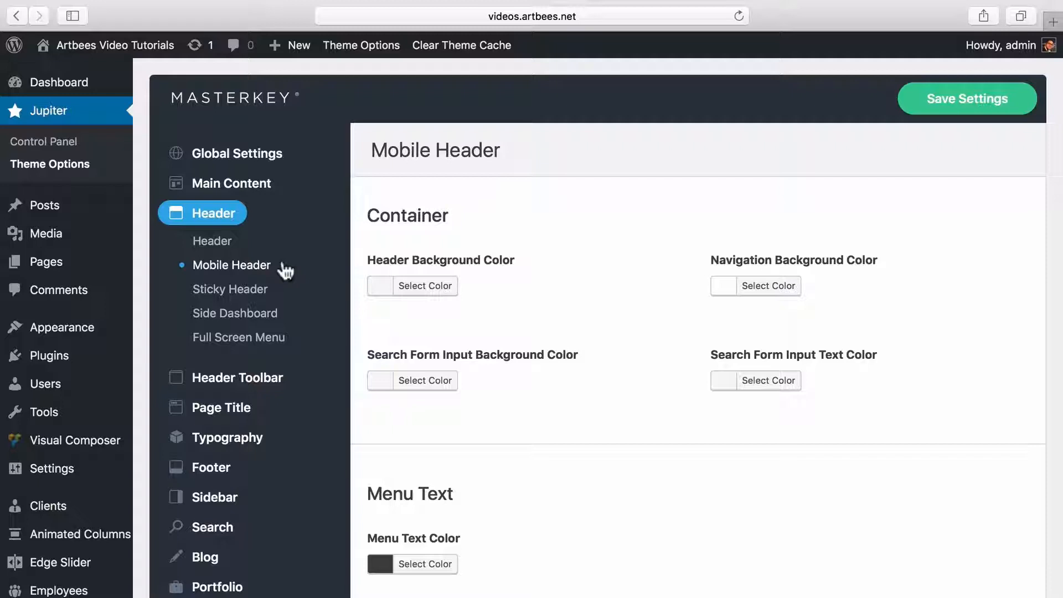
click(229, 289)
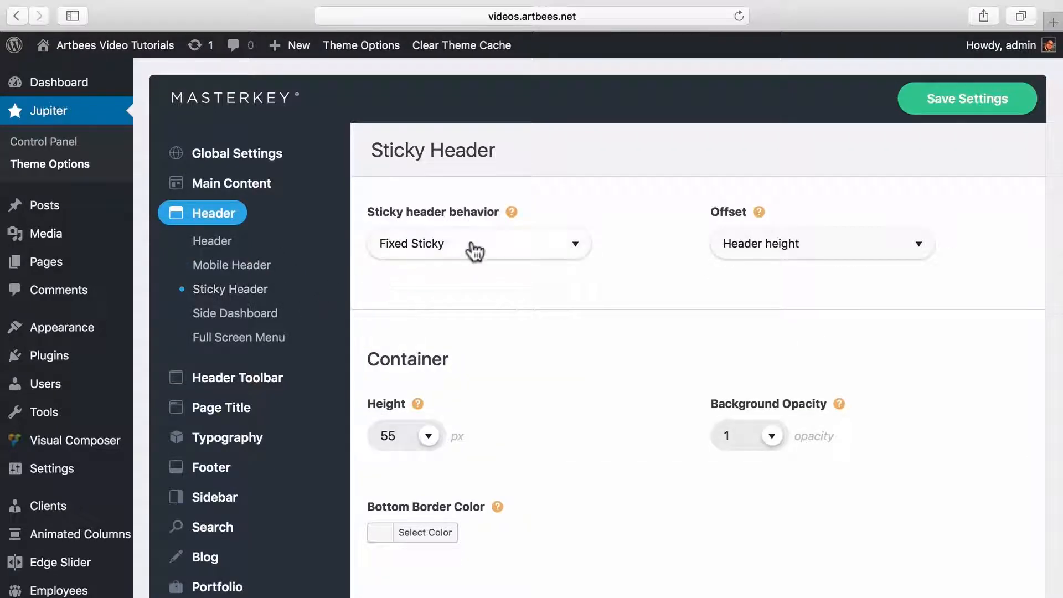
click(475, 244)
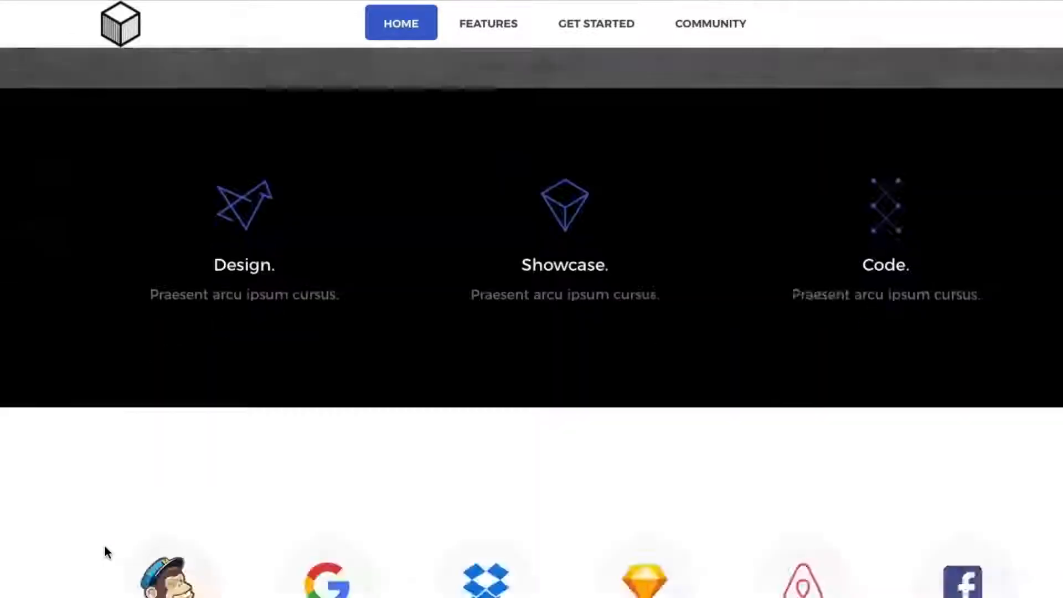
scroll(down, 3)
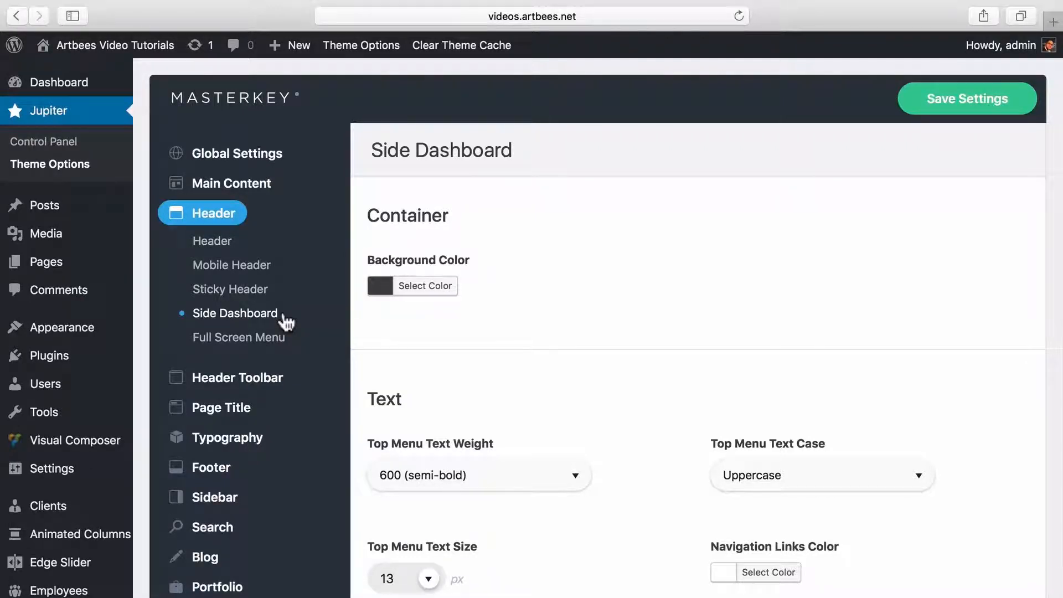
Step: Review Full Screen Menu and Header Toolbar settings, ending on Page Title
click(239, 336)
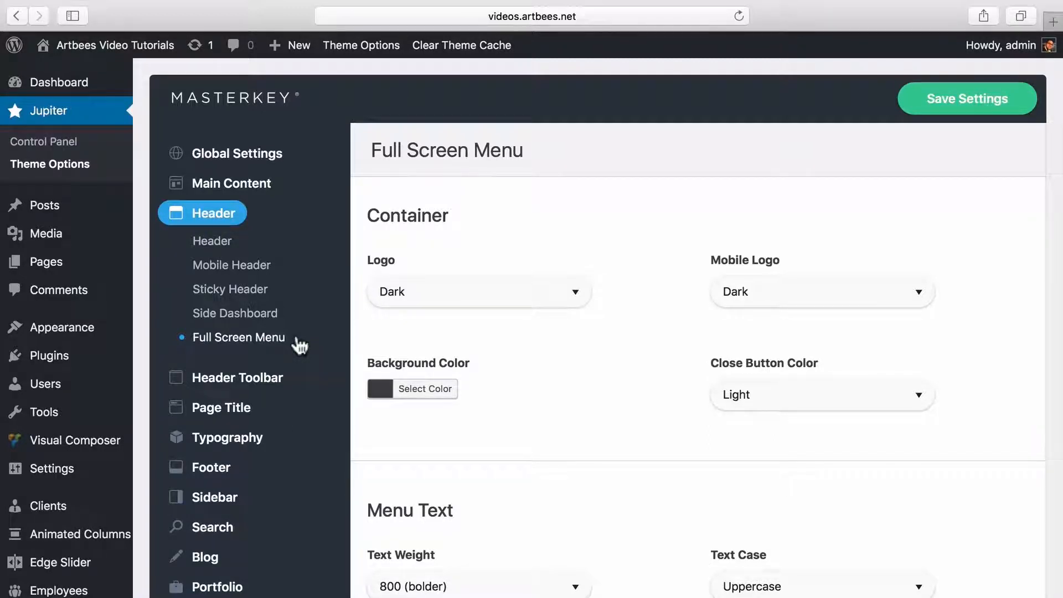
mouse_move(51, 328)
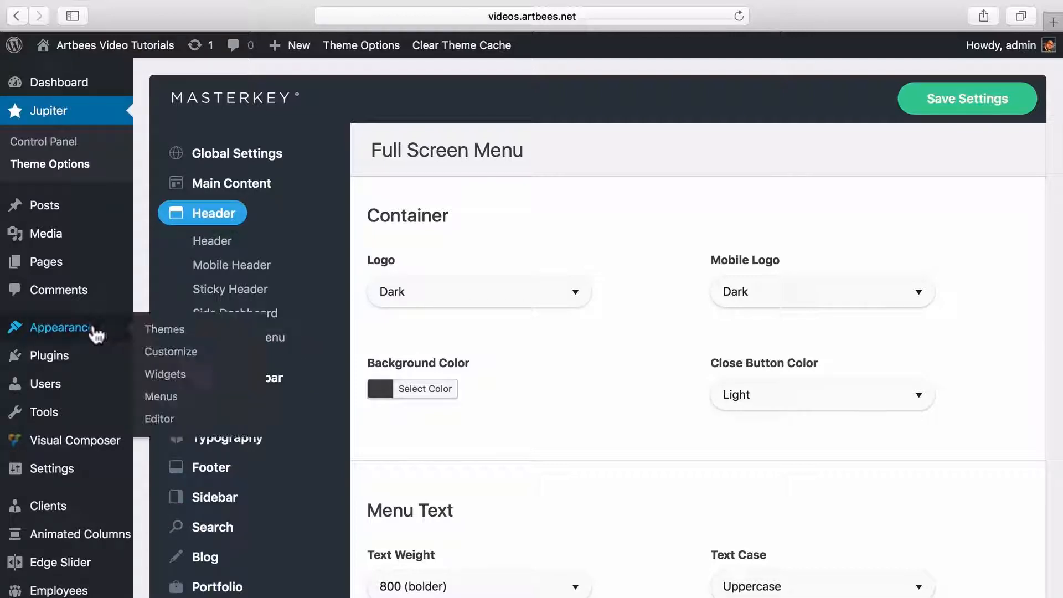
click(162, 396)
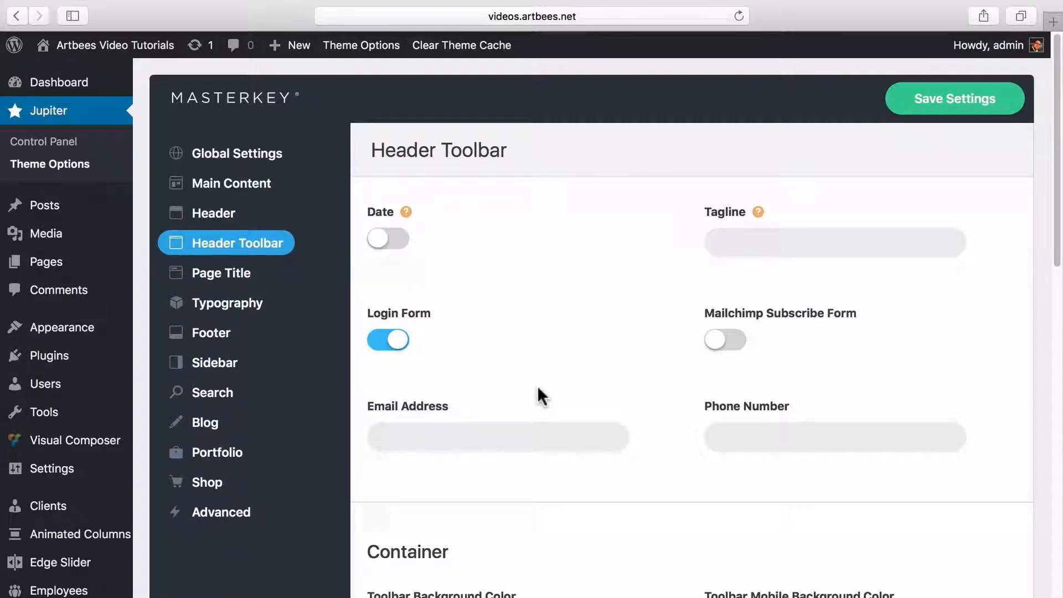
mouse_move(225, 273)
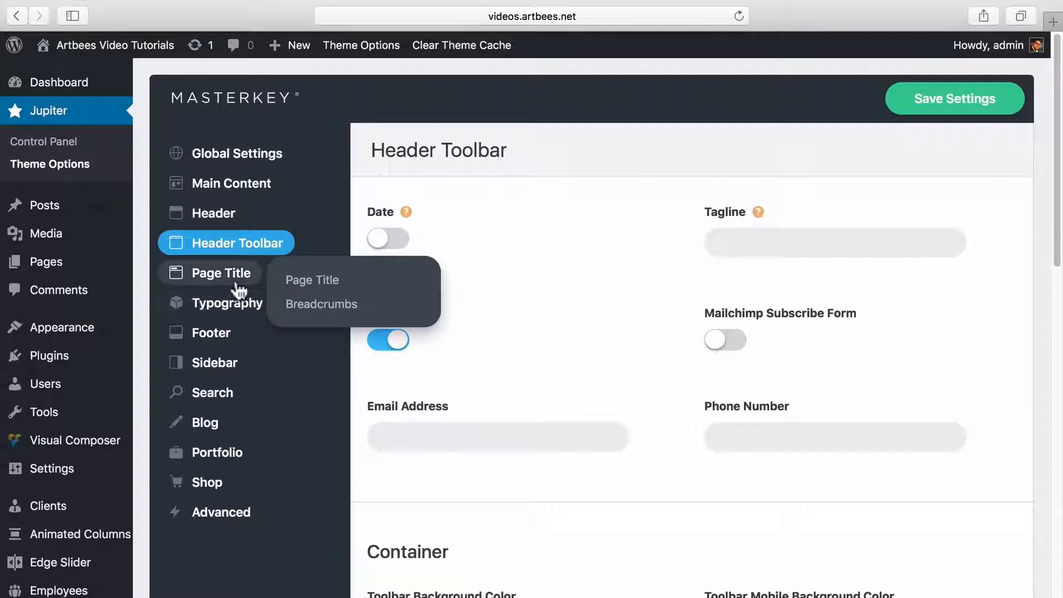
click(226, 272)
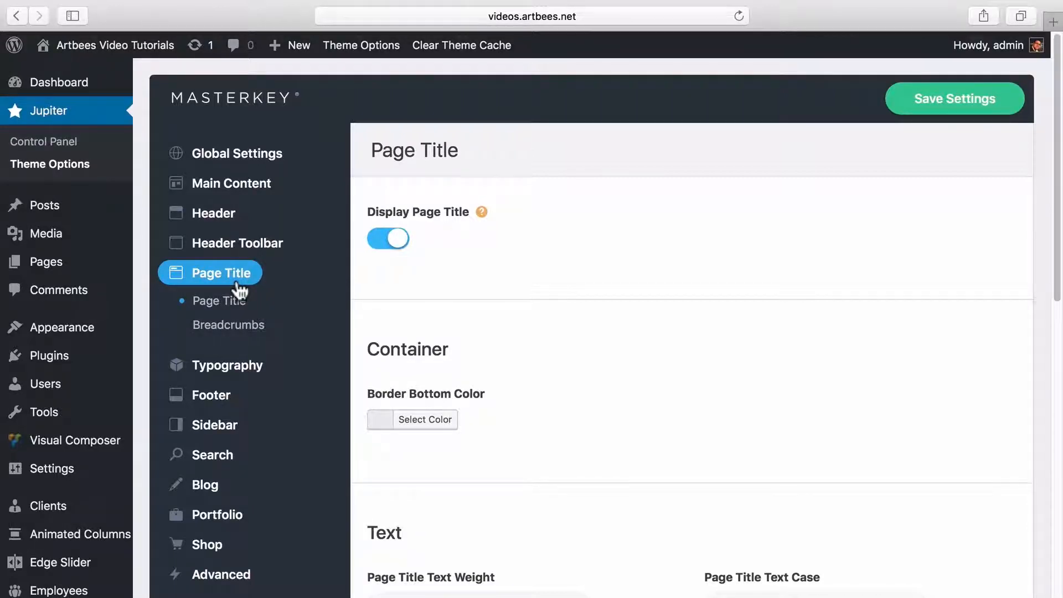
Step: Show the Typography settings with the default font family preview
click(228, 325)
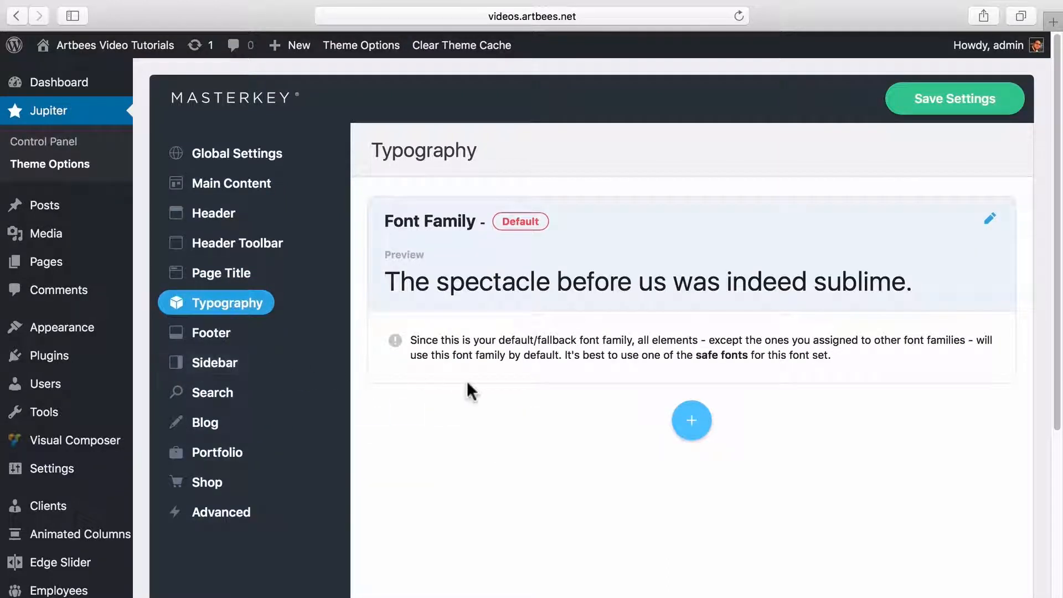
Step: Add an Aguafina Script Google font family for Heading 1, 2 and 4, then go to Footer
scroll(down, 3)
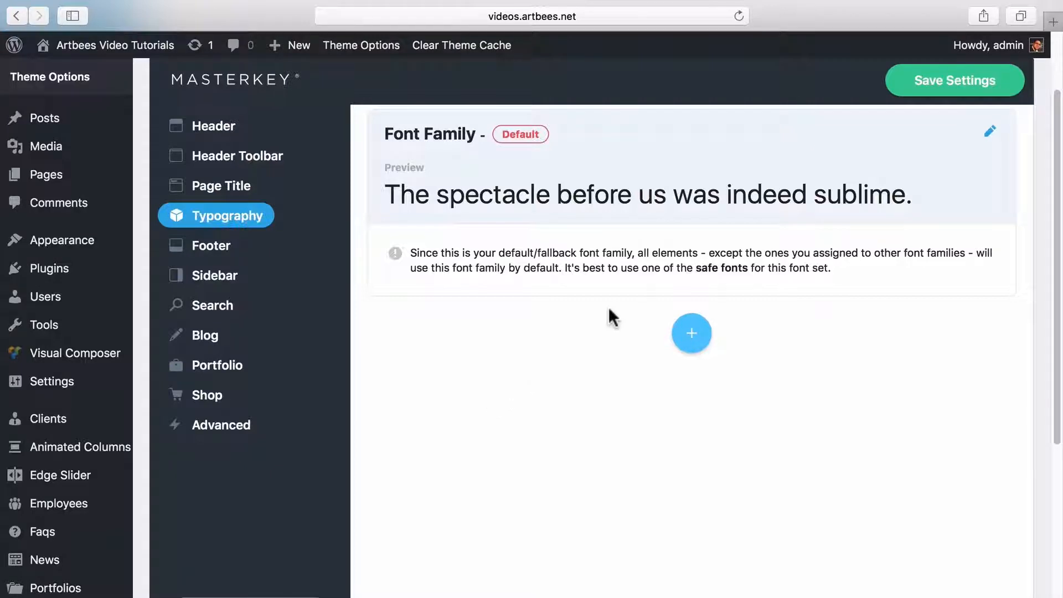
mouse_move(991, 156)
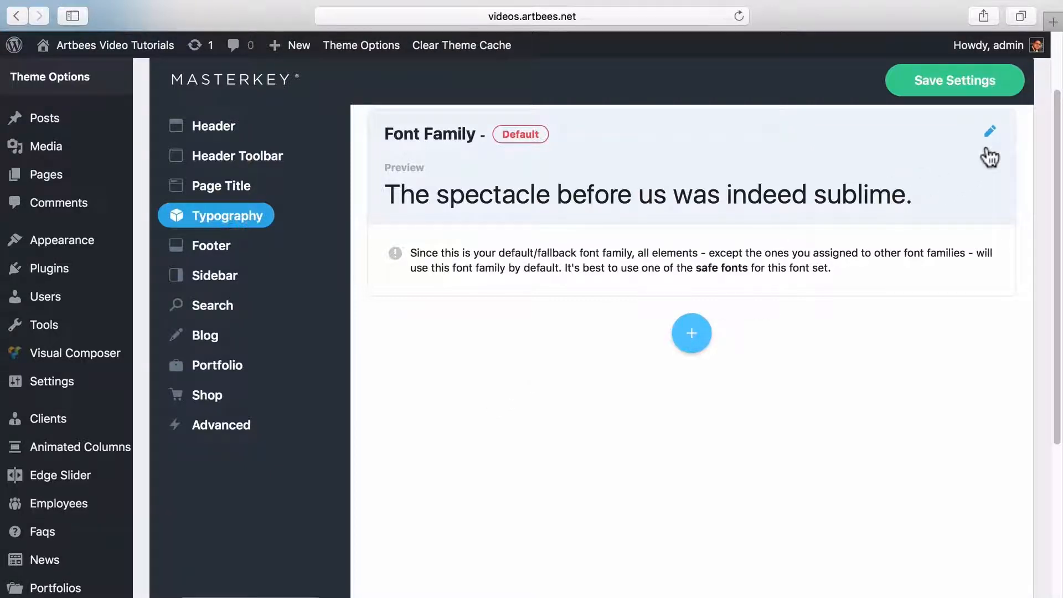
scroll(down, 3)
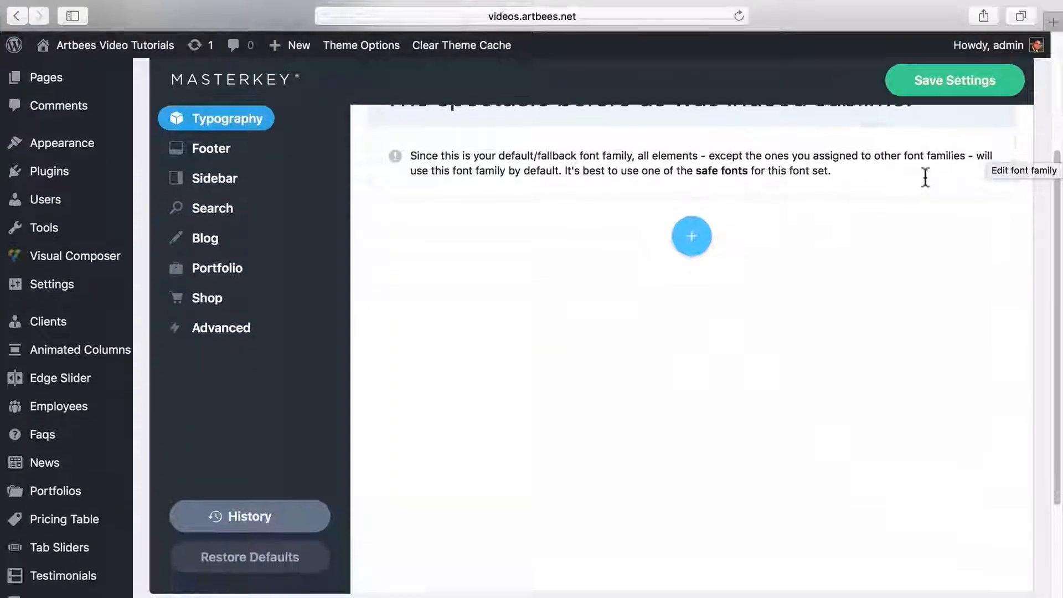
click(691, 236)
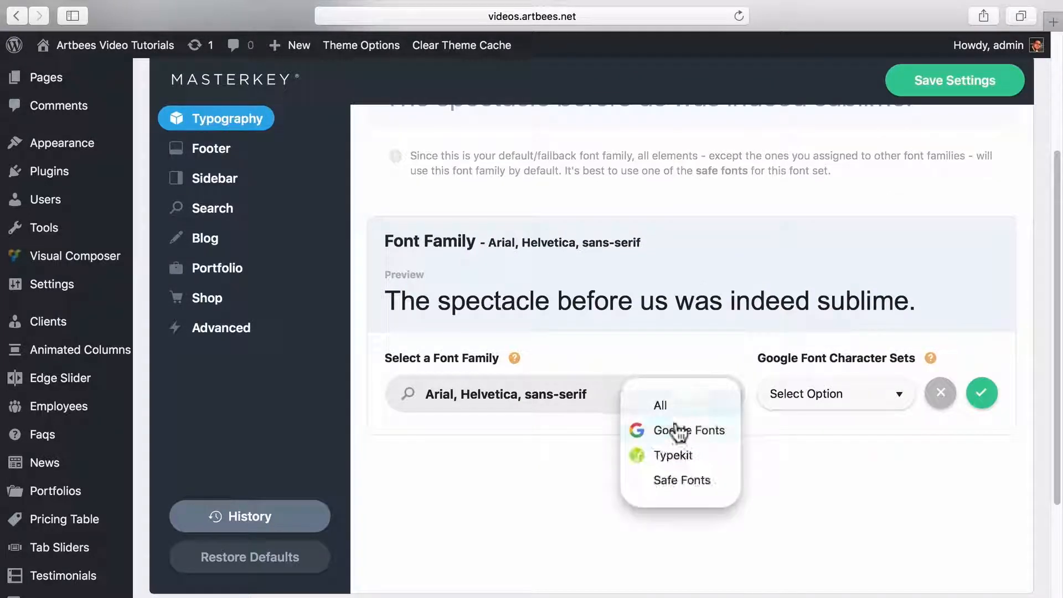
click(688, 430)
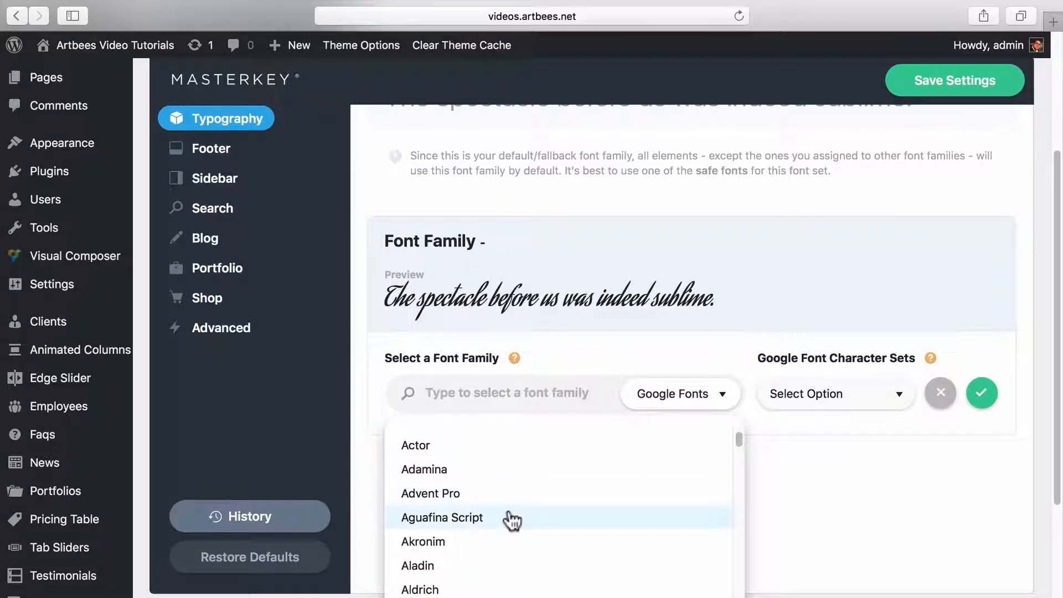
click(442, 517)
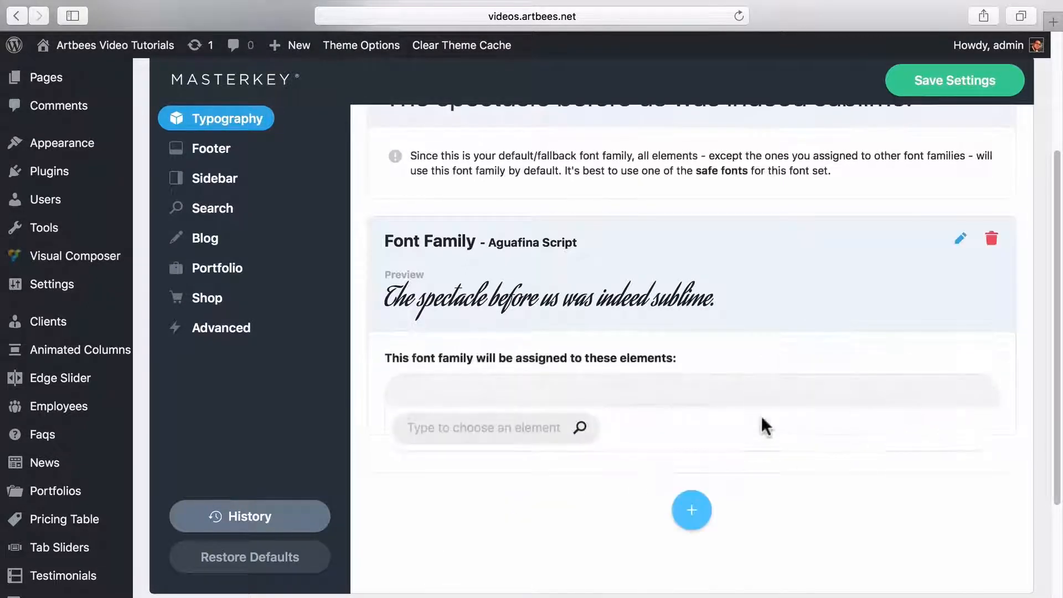
click(485, 427)
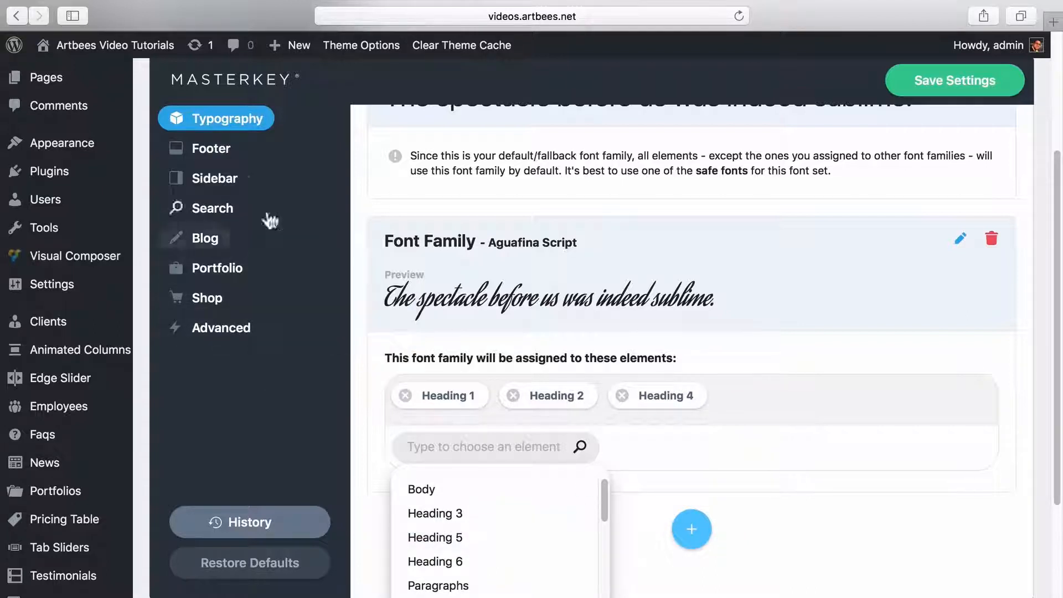
click(212, 210)
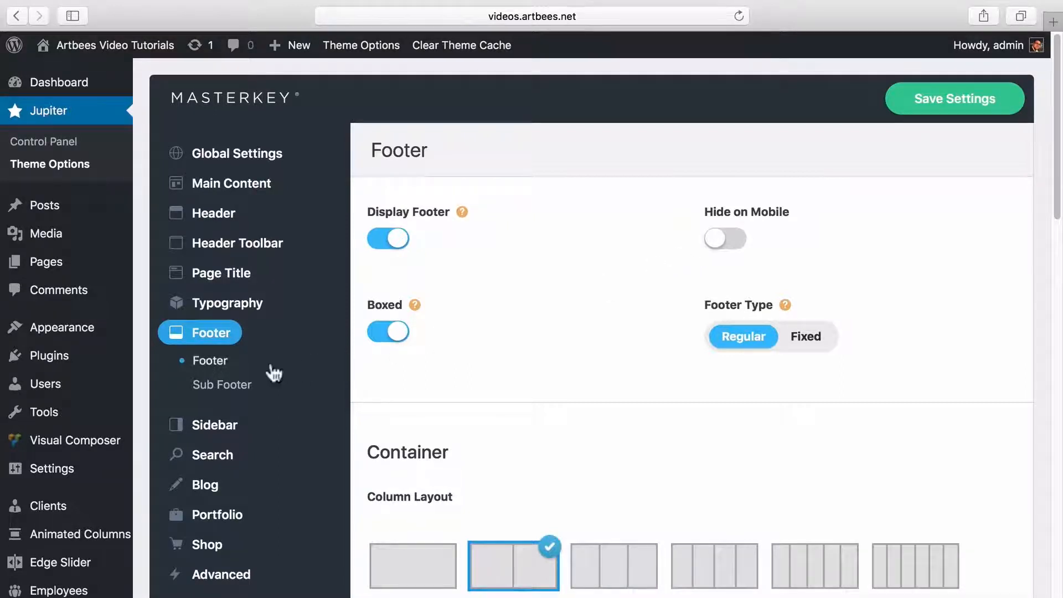
Step: View the Sub Footer and Search settings, then show Blog Single Post options
click(221, 384)
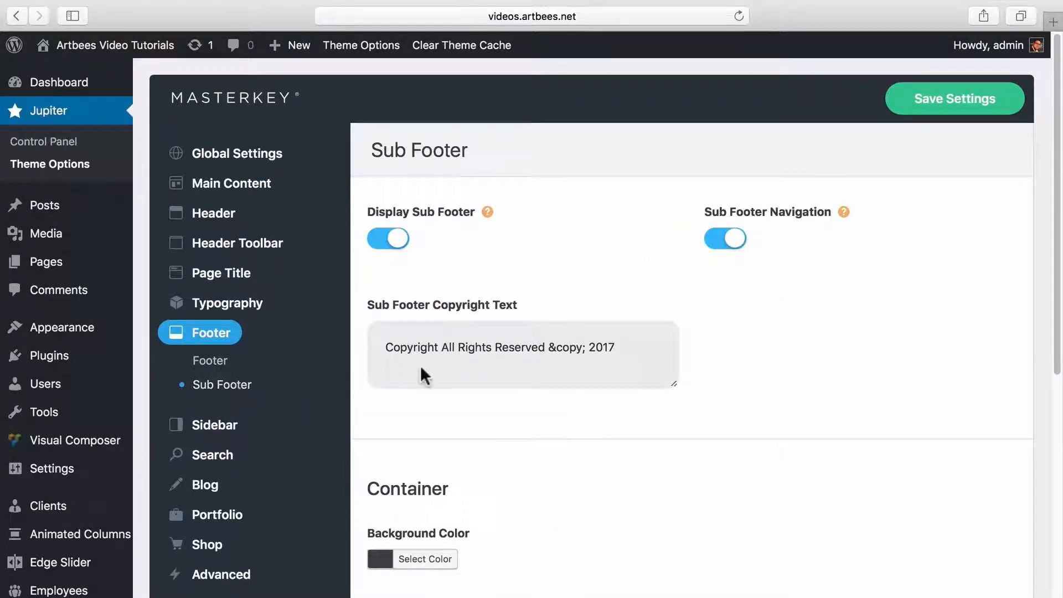
mouse_move(674, 274)
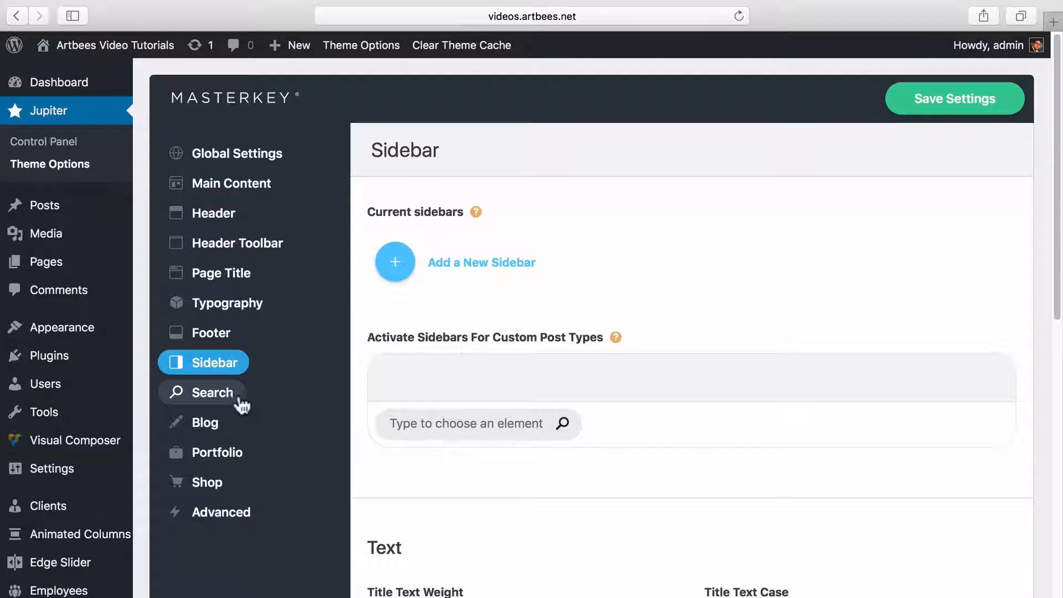
click(202, 392)
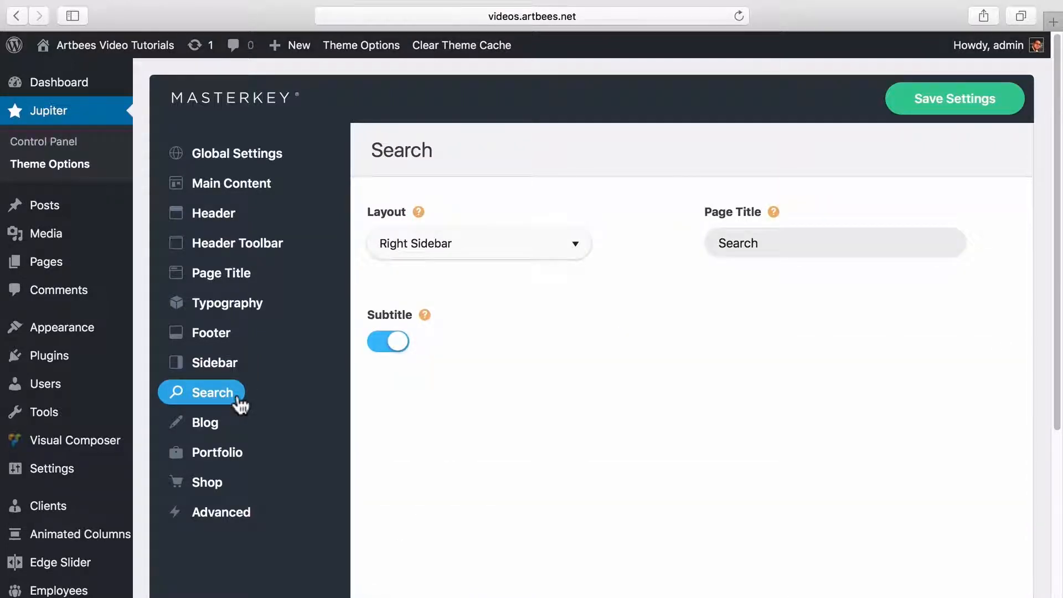
click(204, 422)
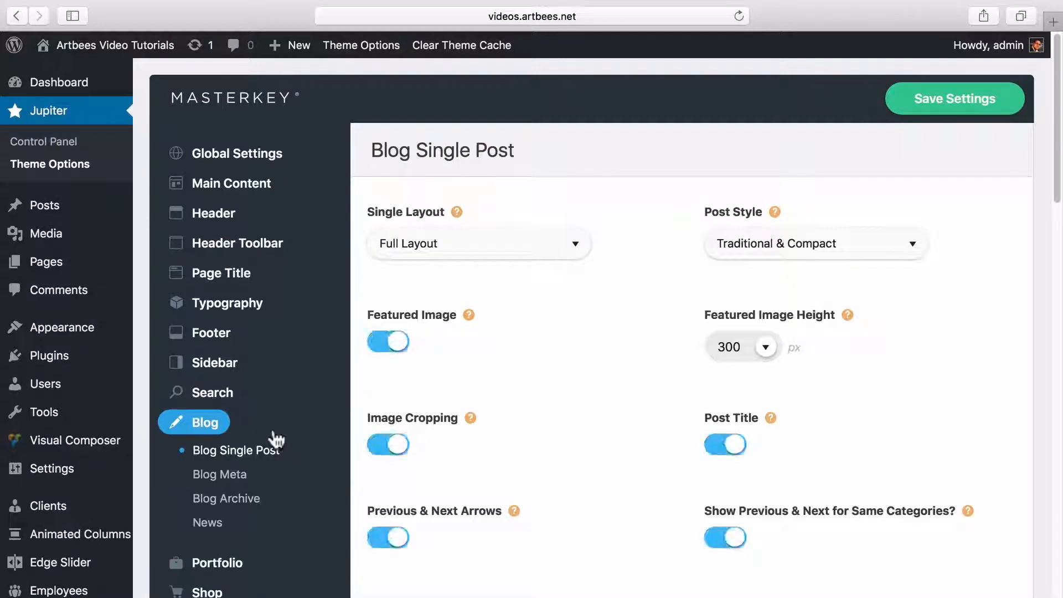
click(477, 244)
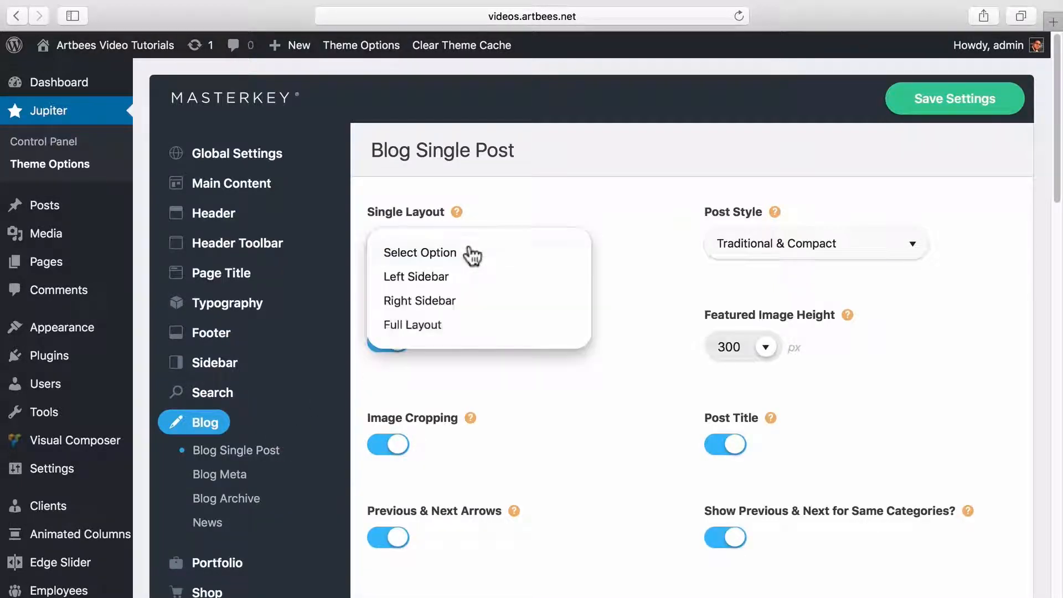
click(815, 243)
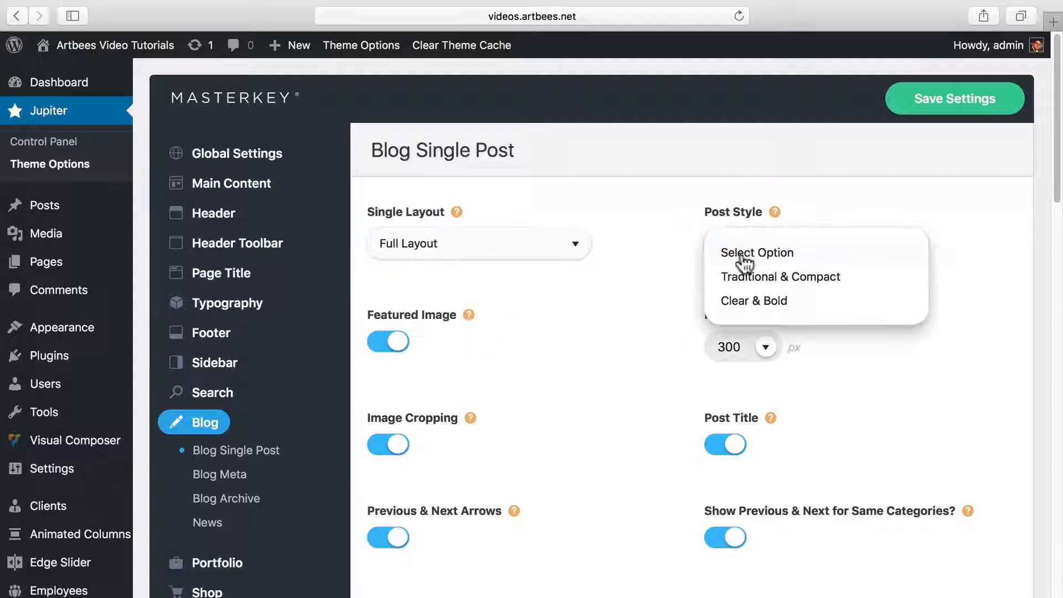
click(781, 277)
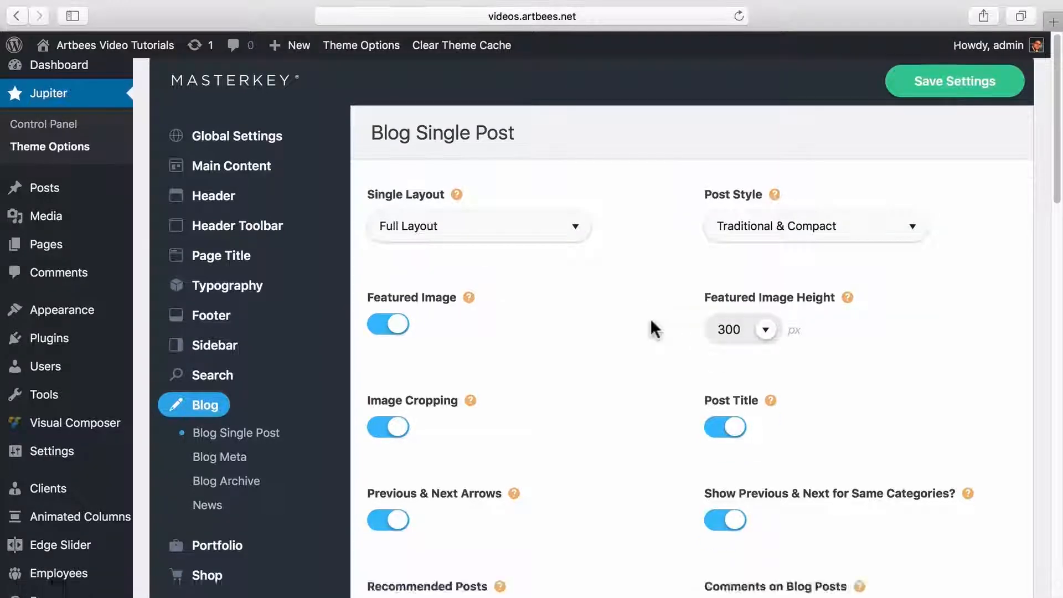
scroll(down, 3)
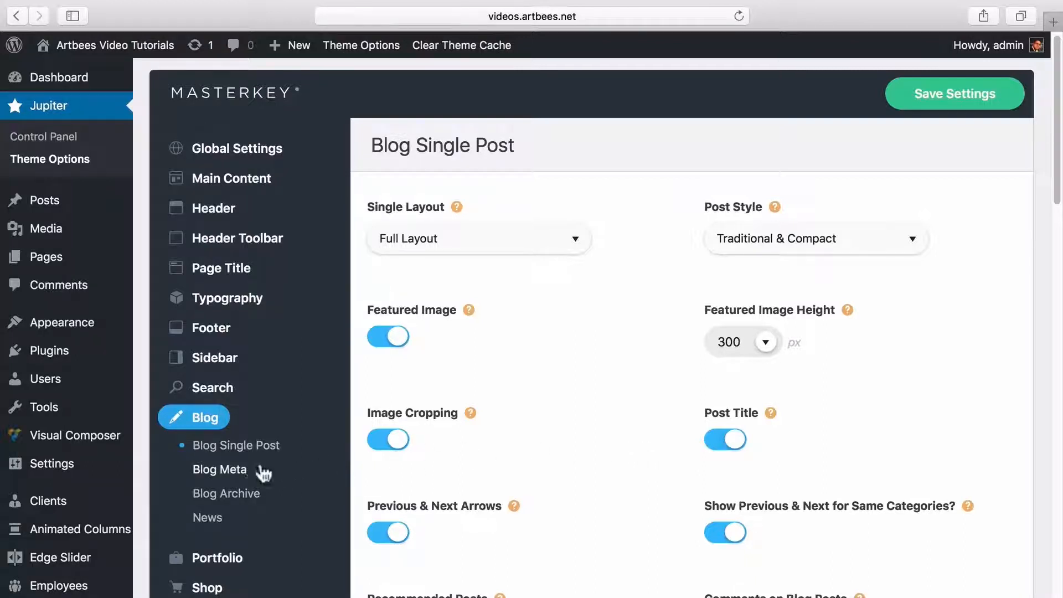
click(220, 469)
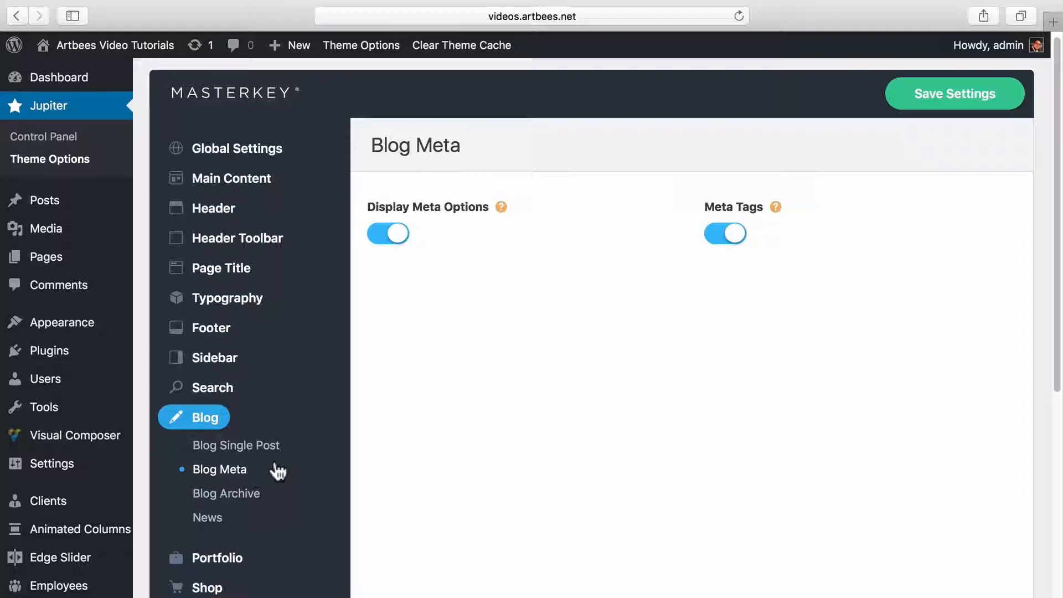
mouse_move(500, 207)
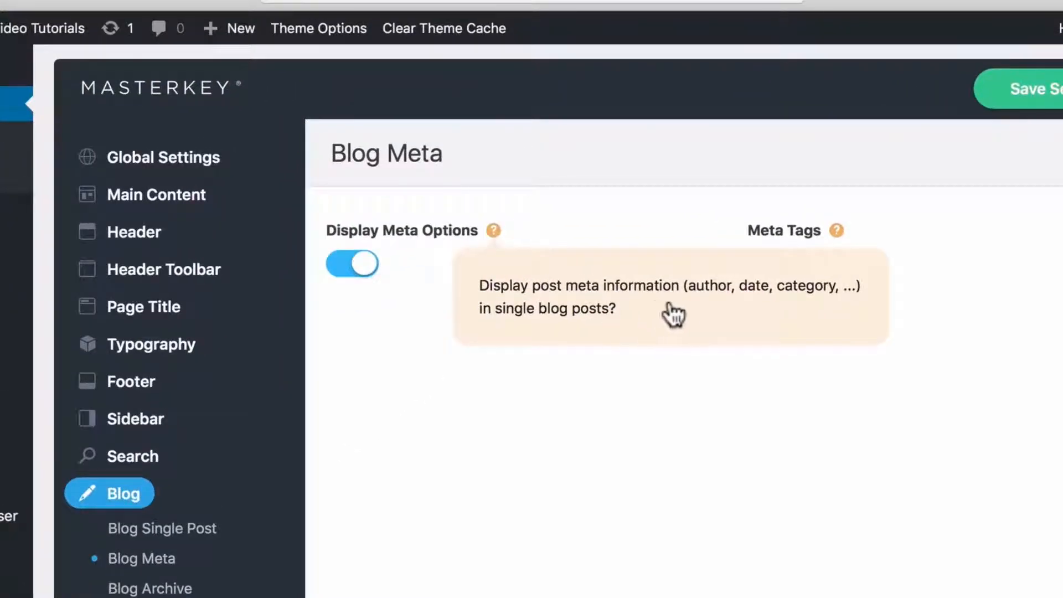
mouse_move(845, 313)
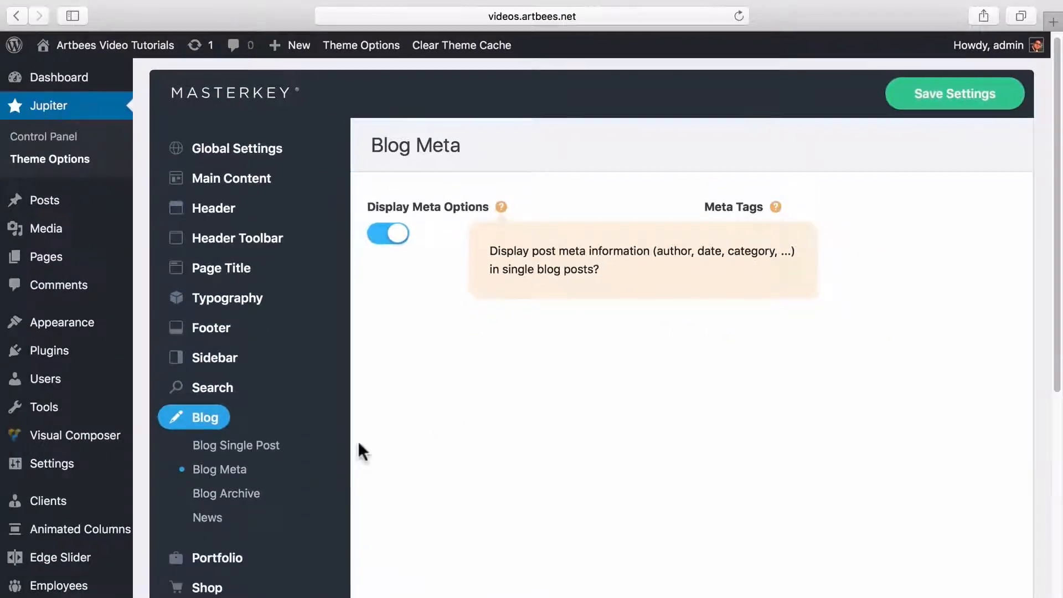
Step: View the Blog Archive style choices, then move on to the Portfolio Single Post settings
click(226, 493)
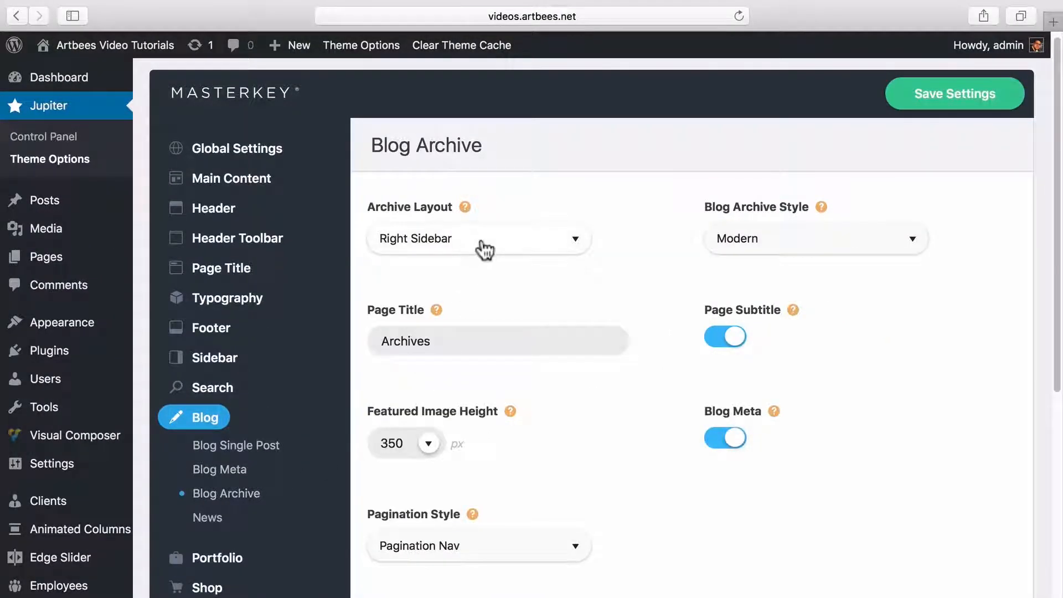
click(477, 238)
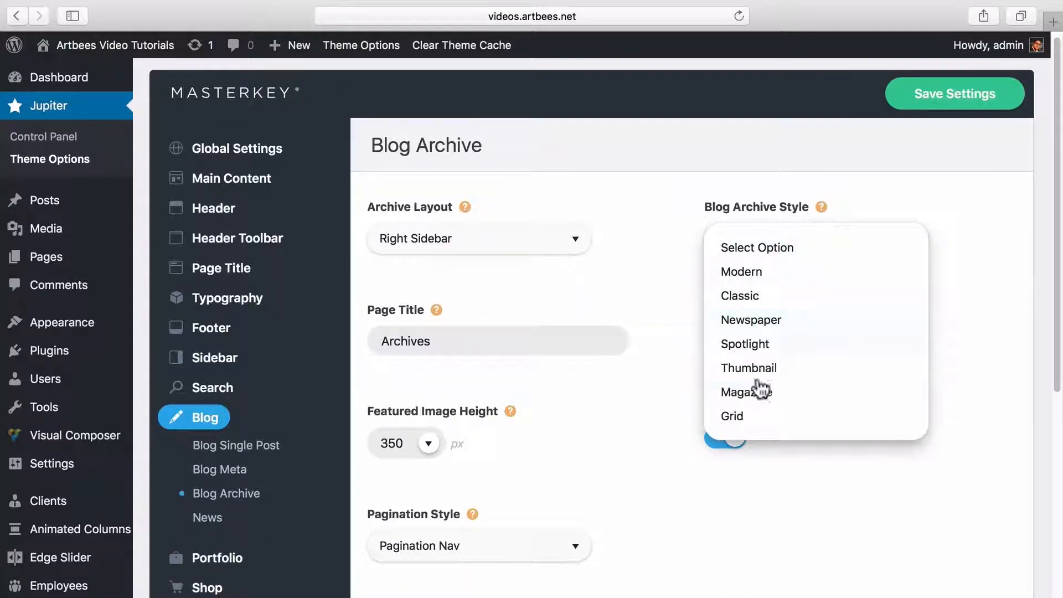
click(207, 517)
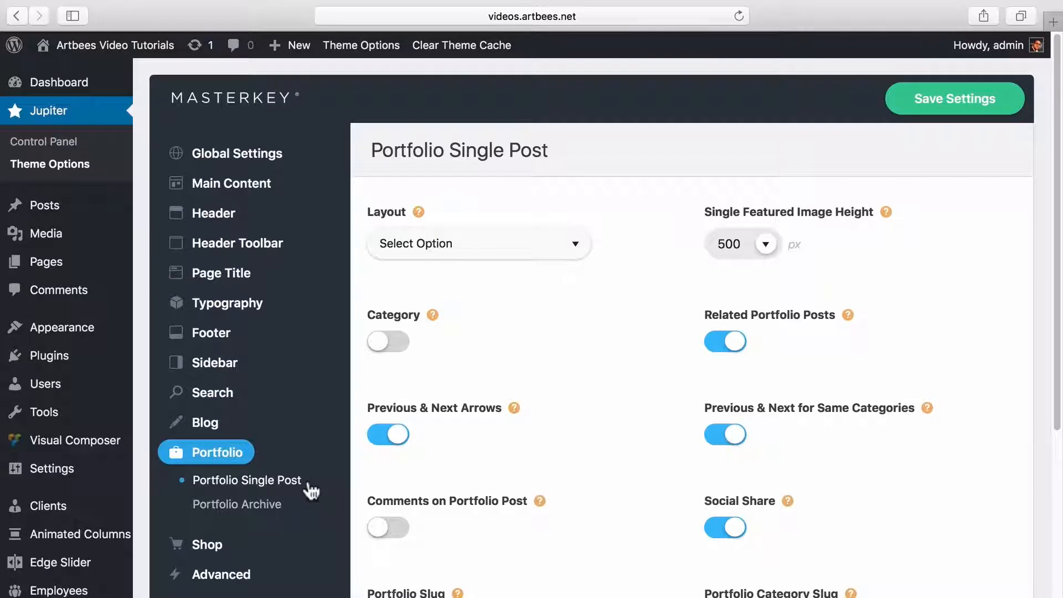
Step: View the Shop general settings, then the Advanced Speed Optimizations settings
click(237, 504)
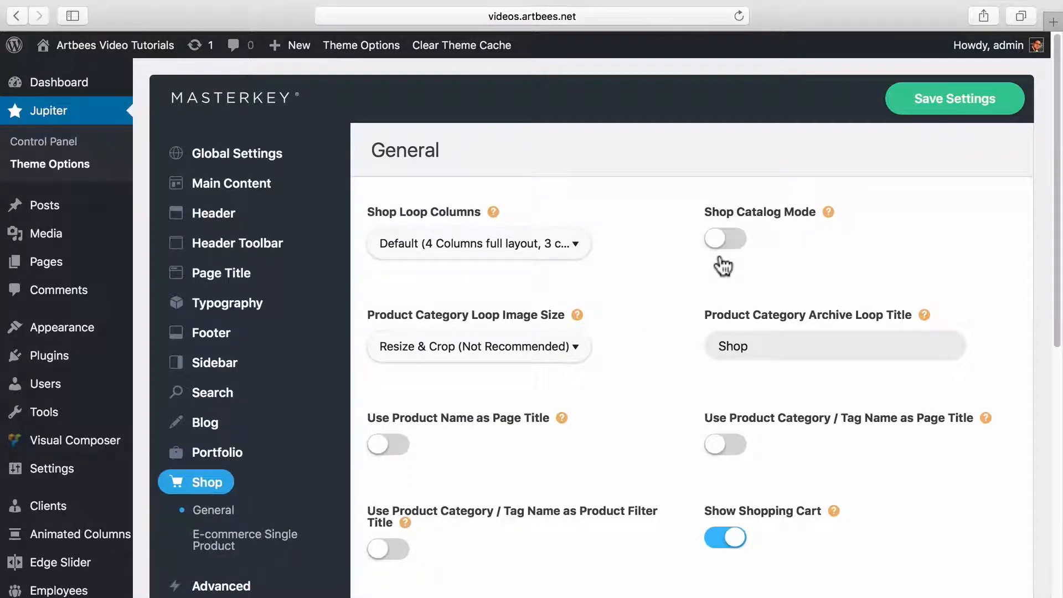
mouse_move(298, 517)
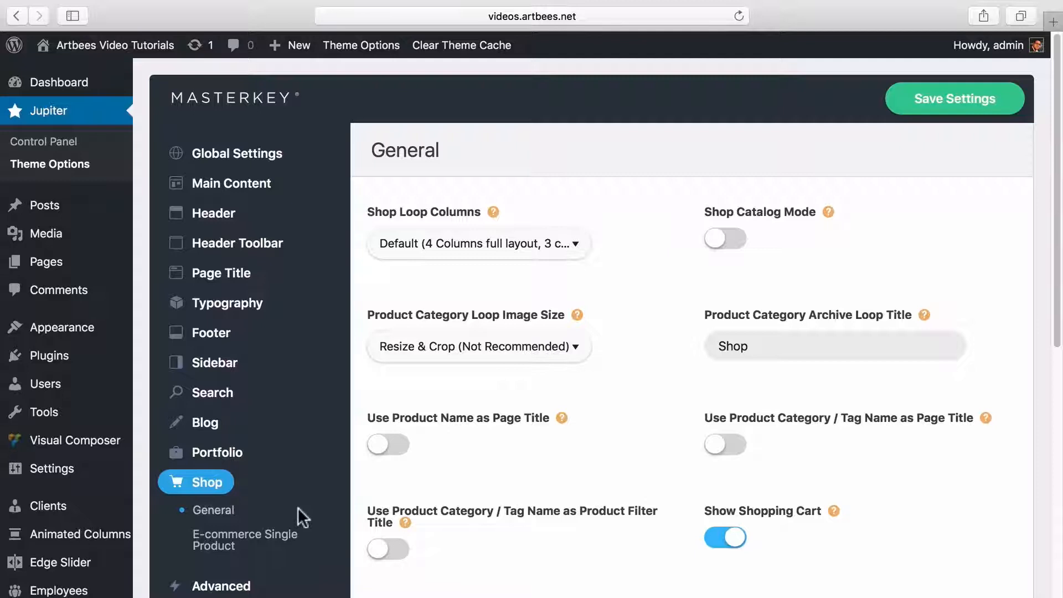
click(246, 539)
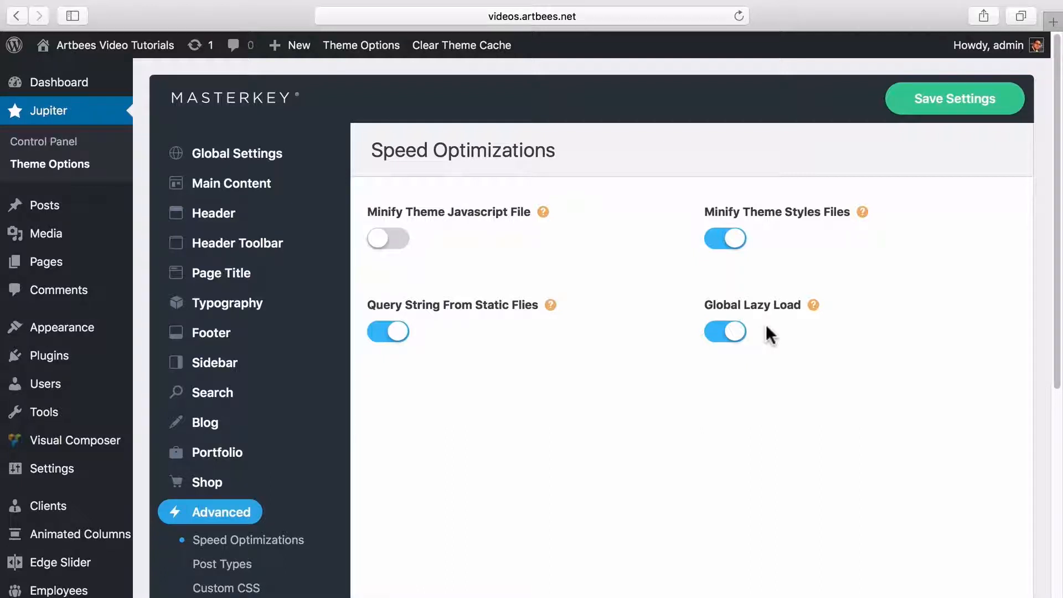
Step: Review Post Types, Custom CSS and Custom JS, then display the Export Theme Options code
click(223, 563)
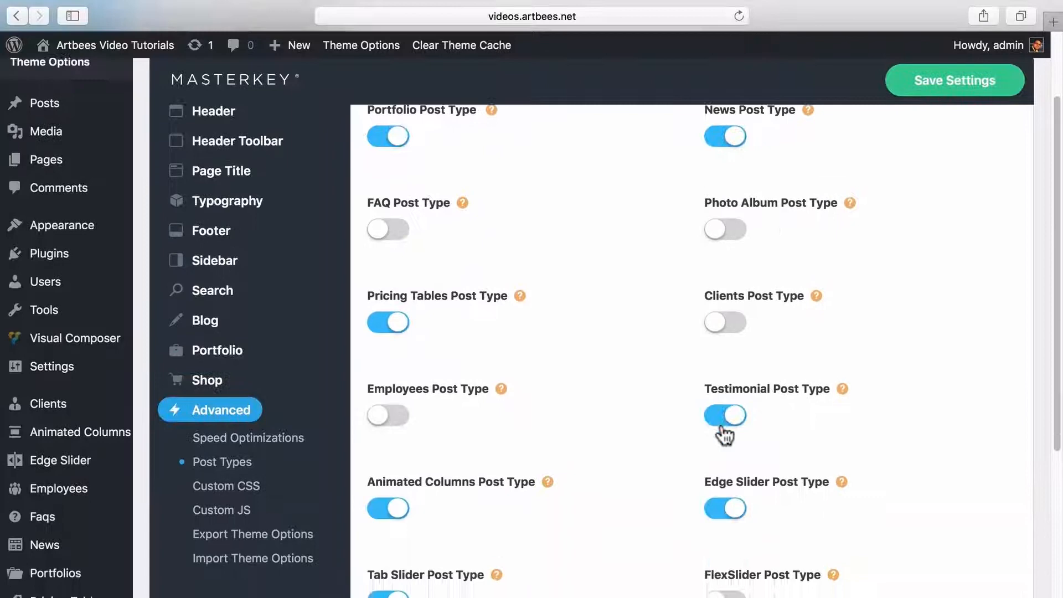
click(226, 483)
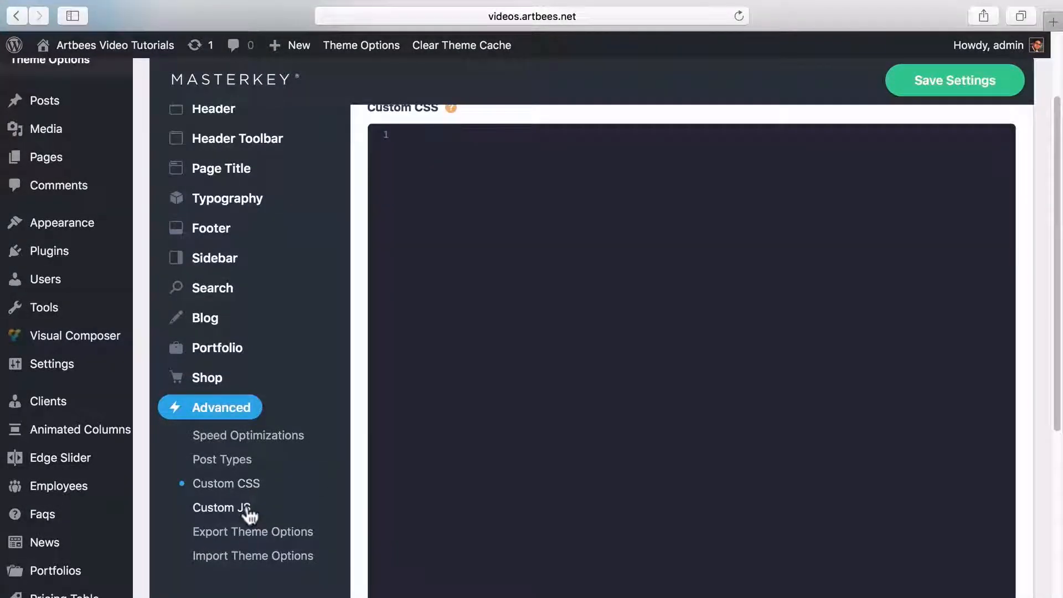
click(221, 507)
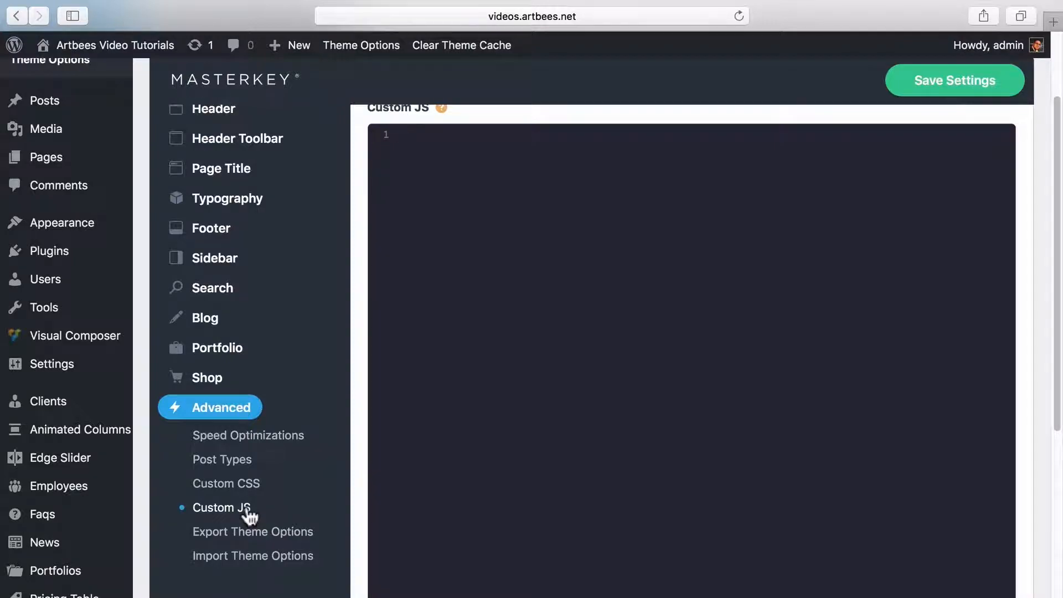
click(252, 532)
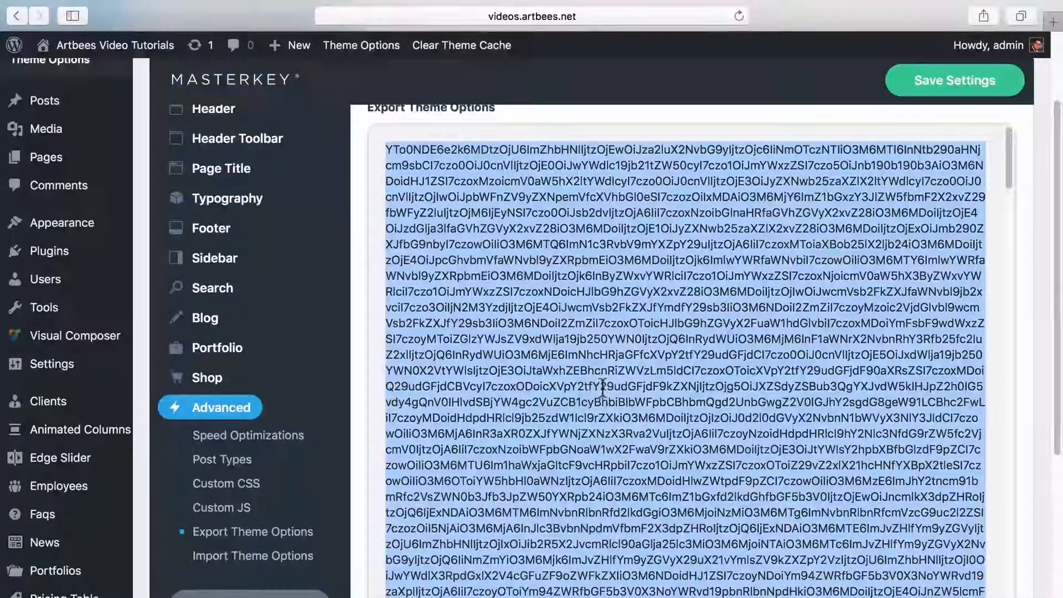
Step: View the saved option revisions under History and close the list without restoring
scroll(down, 3)
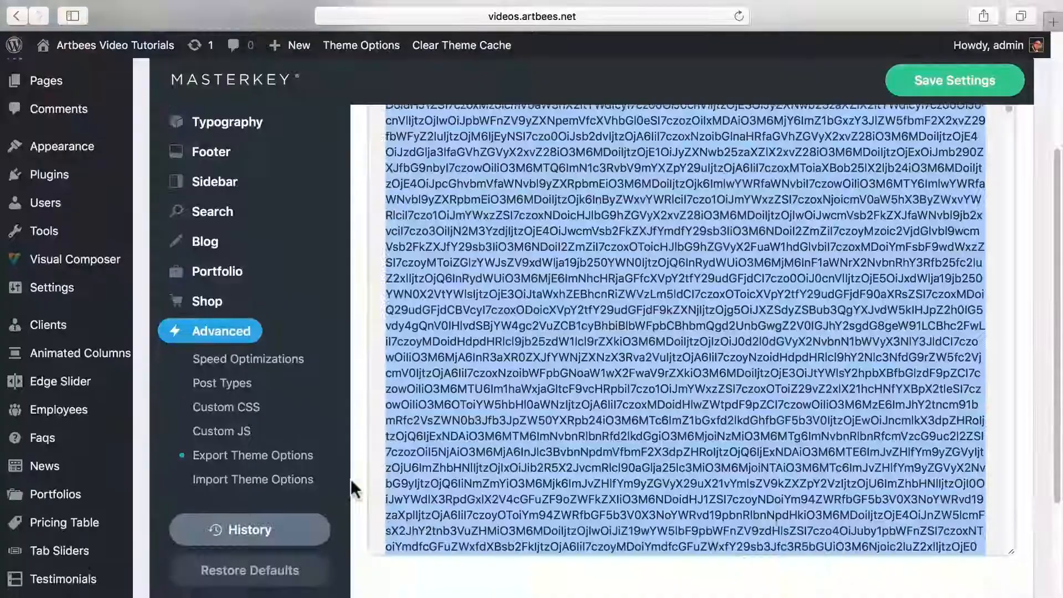
click(249, 529)
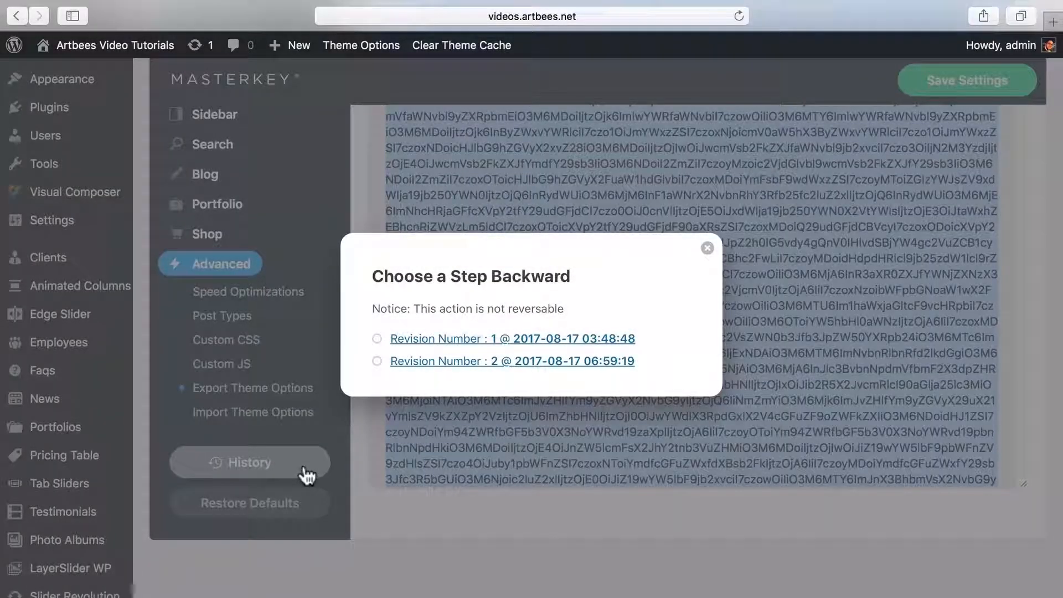
click(708, 247)
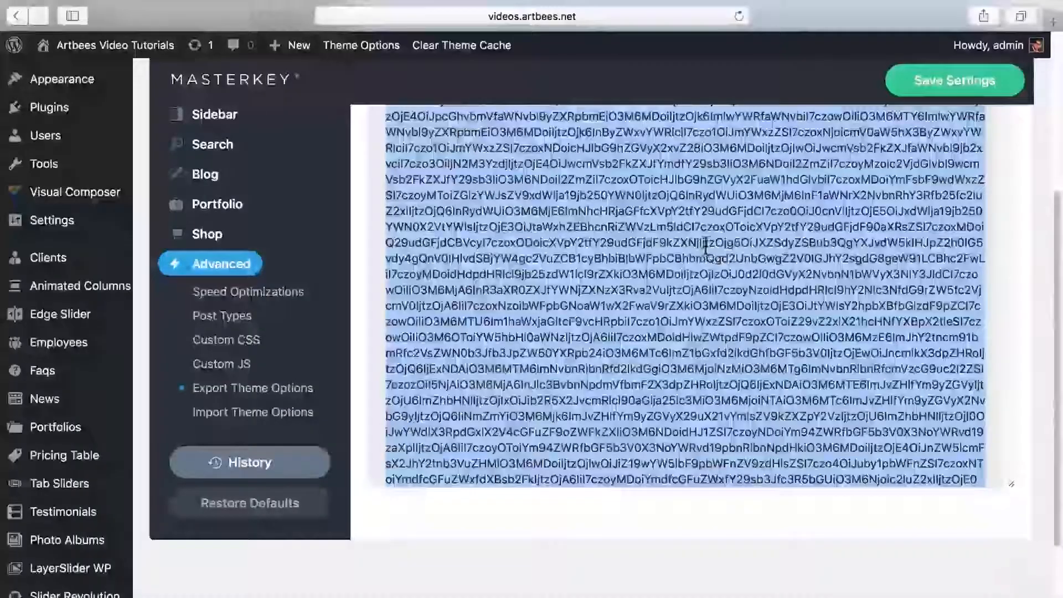
Step: Trigger Restore Defaults, dismiss its prompt, and move on to the documentation Glossary page
click(248, 503)
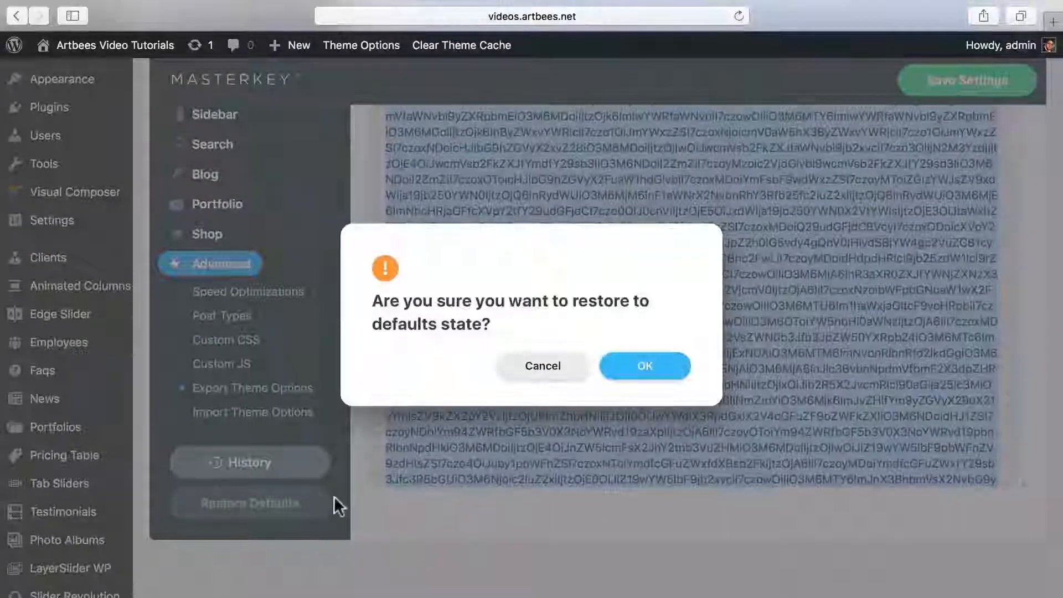
click(644, 365)
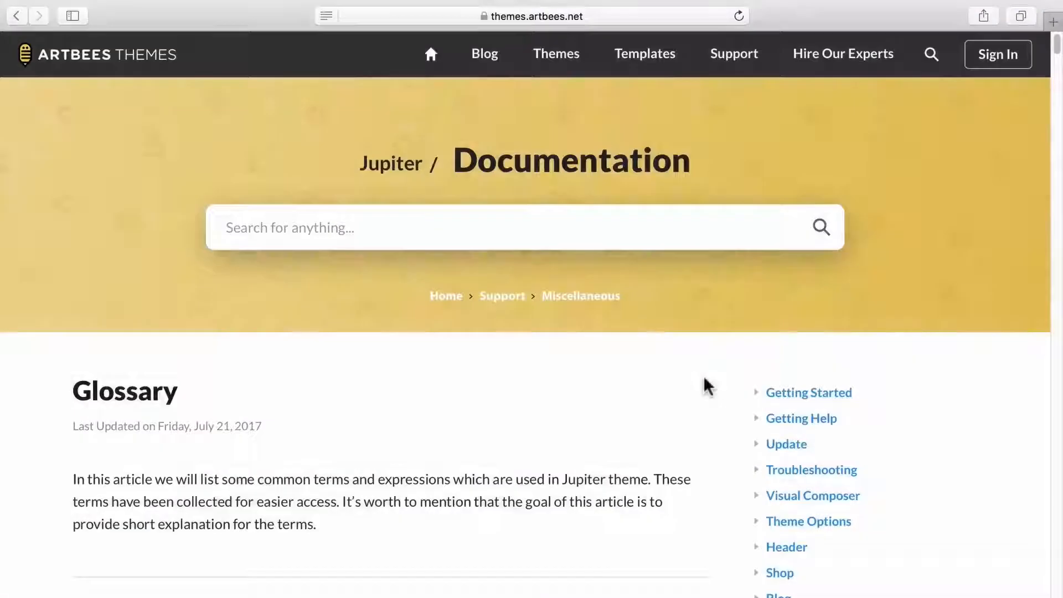
scroll(down, 3)
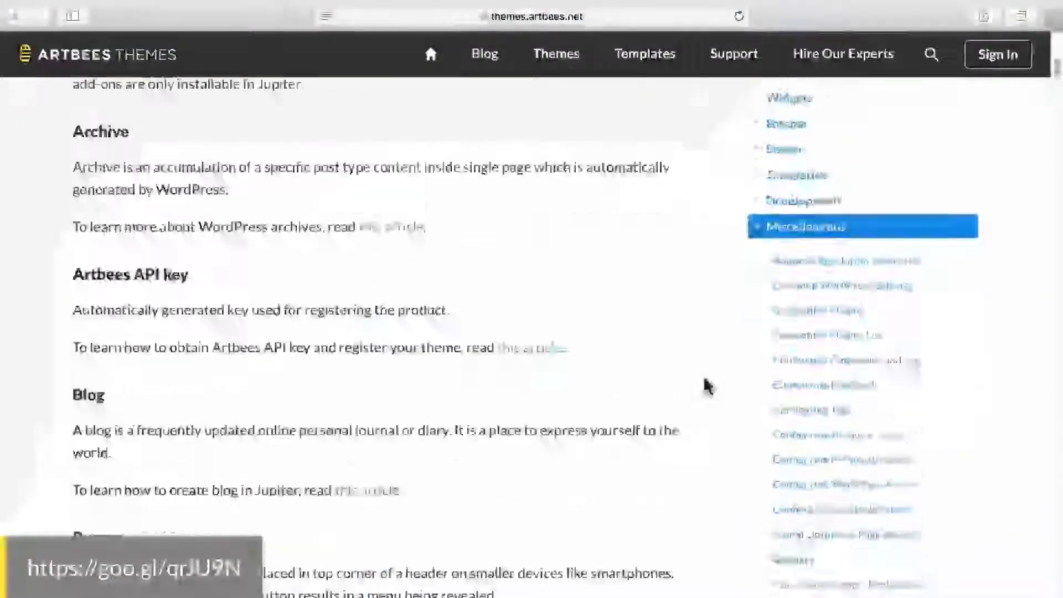